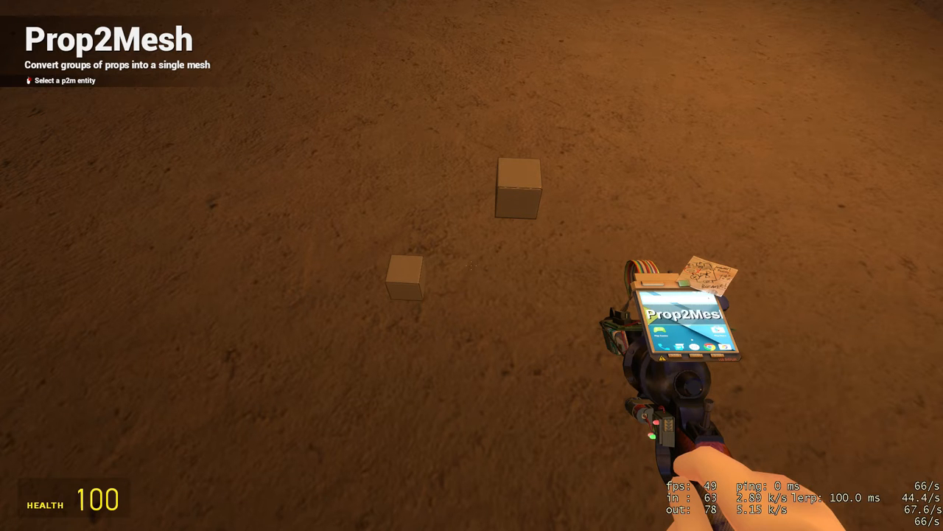
{"action": "mouse_move", "coordinate": [472, 265]}
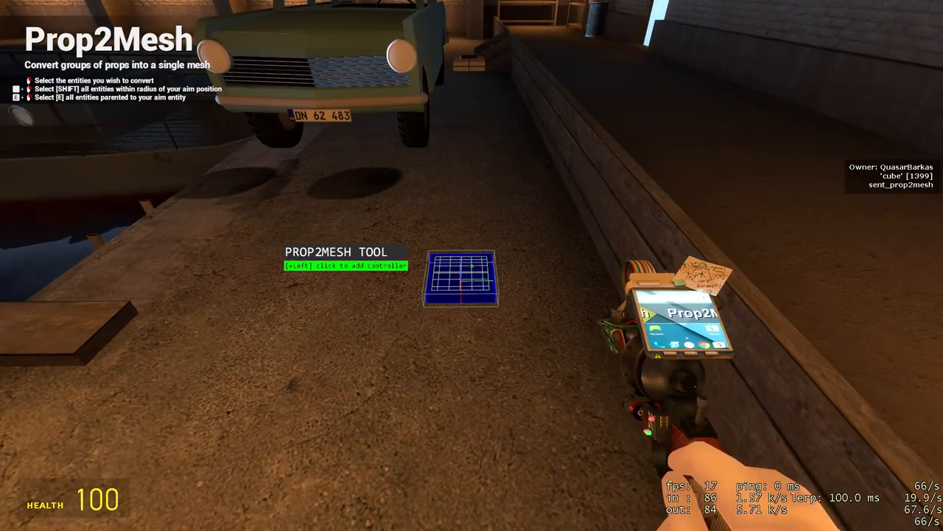
{"action": "mouse_move", "coordinate": [471, 265]}
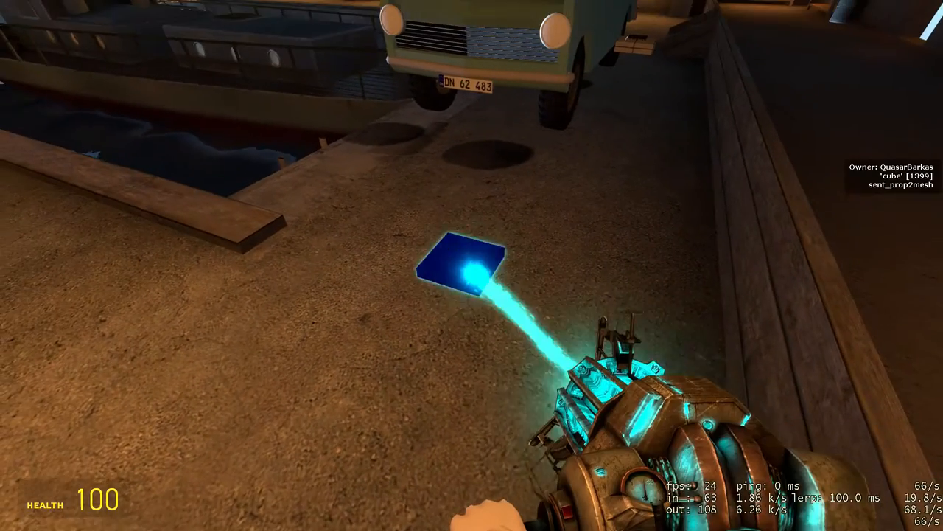
Equip the Remover tool, then re-select Prop2Mesh from the spawn menu Tools list
{"action": "key", "text": "q"}
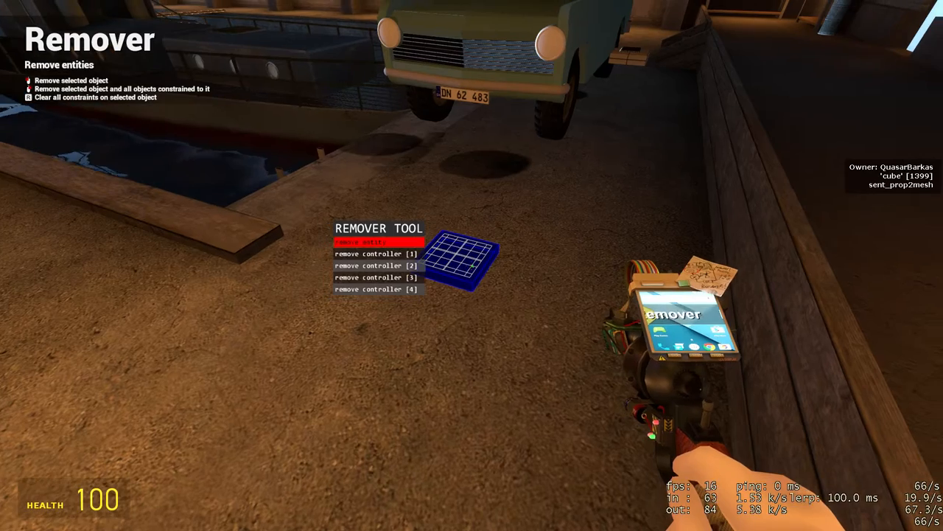
{"action": "left_click", "coordinate": [472, 265]}
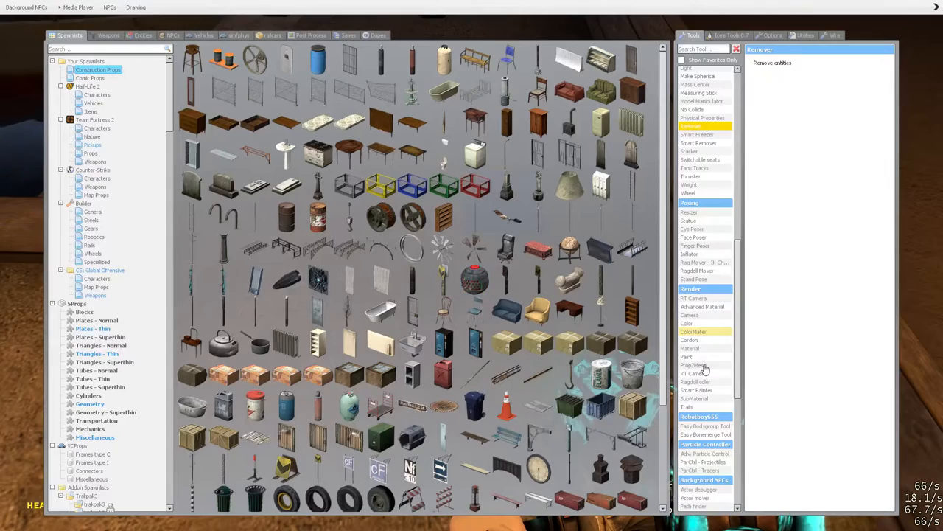
{"action": "left_click", "coordinate": [693, 364]}
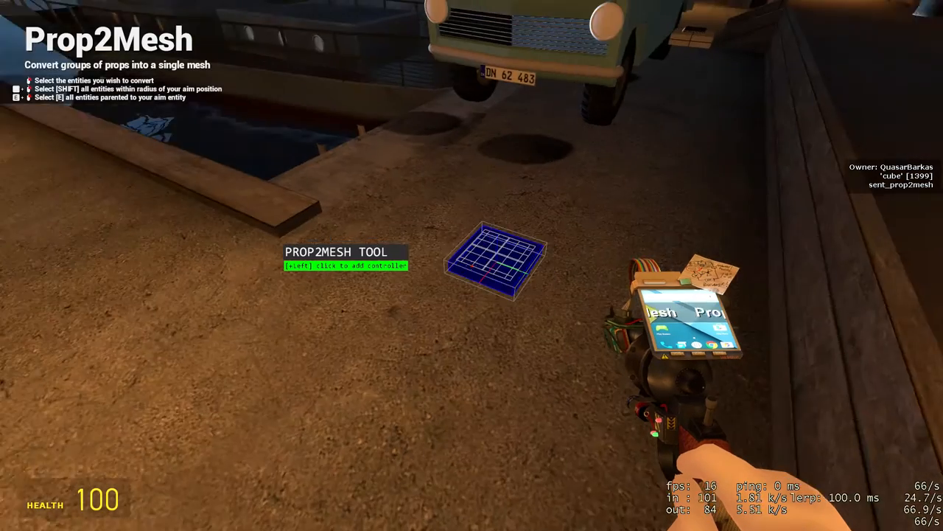
{"action": "mouse_move", "coordinate": [471, 265]}
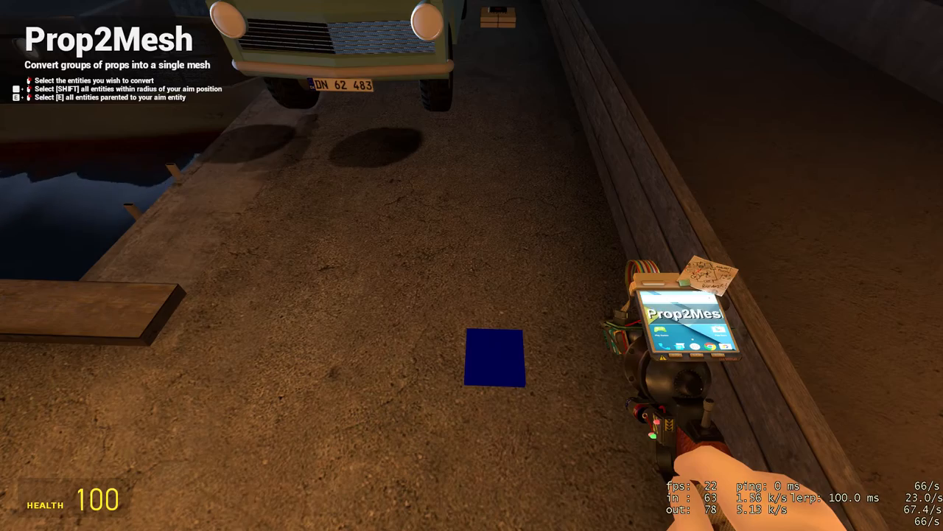
Right-click the Prop2Mesh entity beside the car's front to make it the conversion target
{"action": "left_click", "coordinate": [494, 358]}
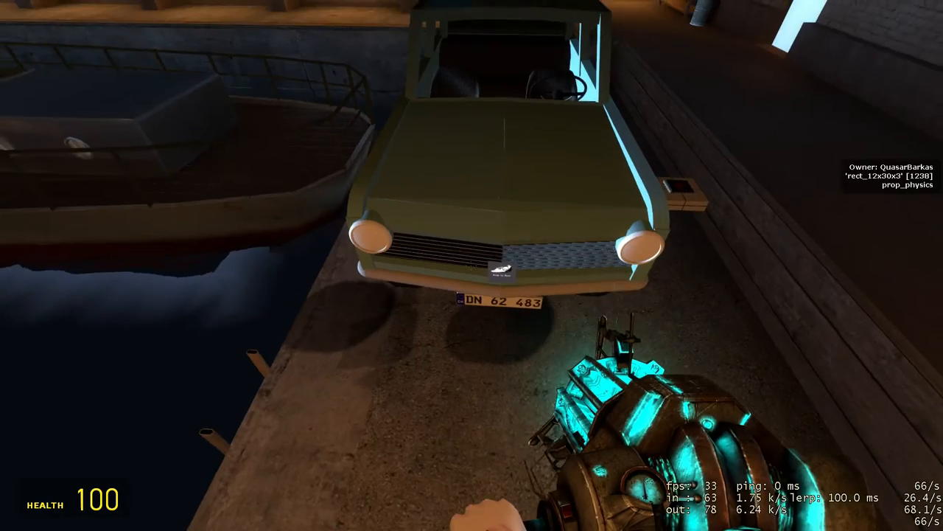
{"action": "mouse_move", "coordinate": [471, 265]}
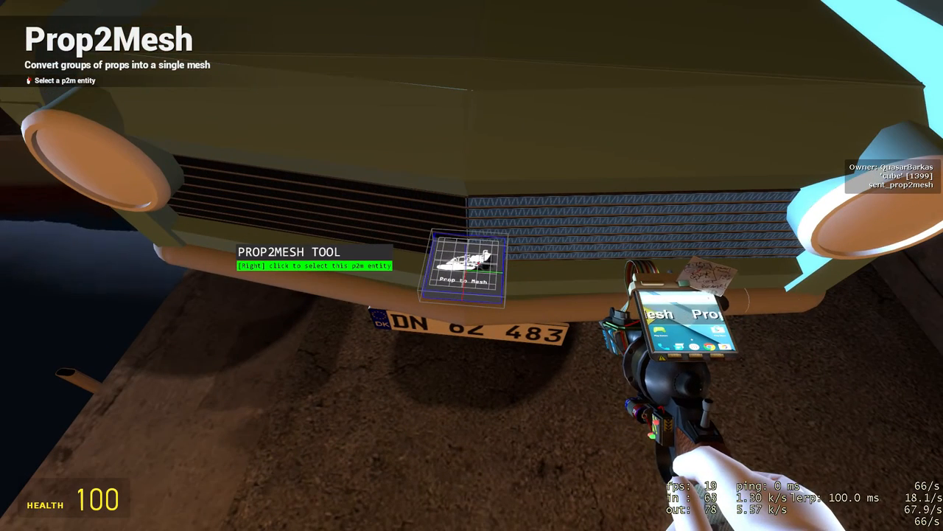
{"action": "right_click", "coordinate": [464, 266]}
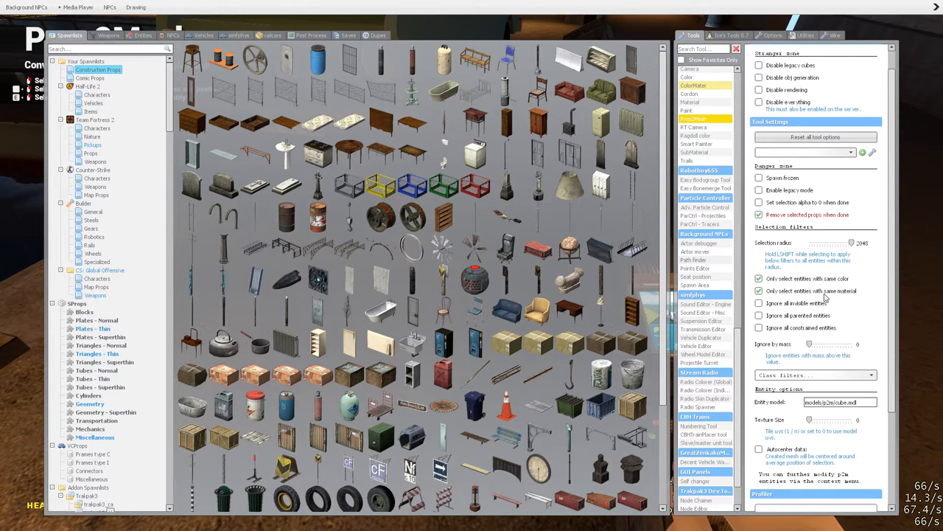
{"action": "mouse_move", "coordinate": [818, 297]}
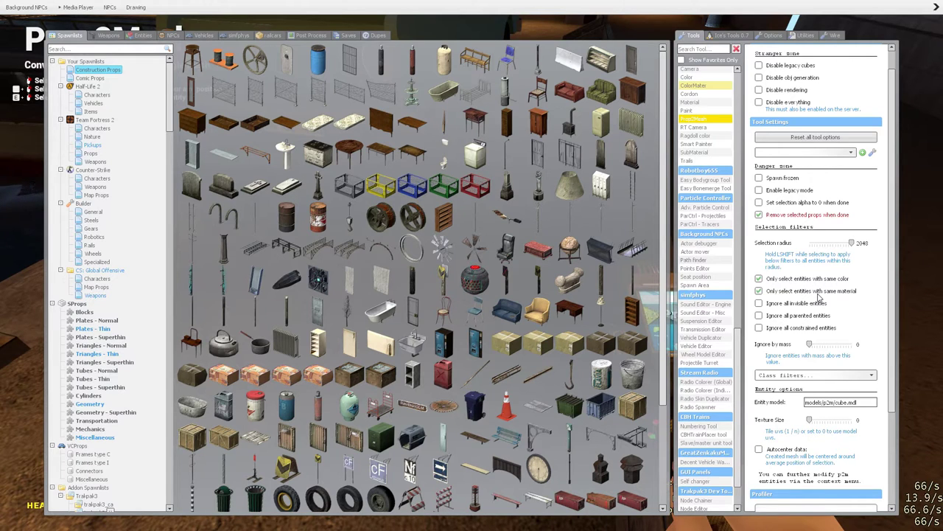
{"action": "mouse_move", "coordinate": [814, 251]}
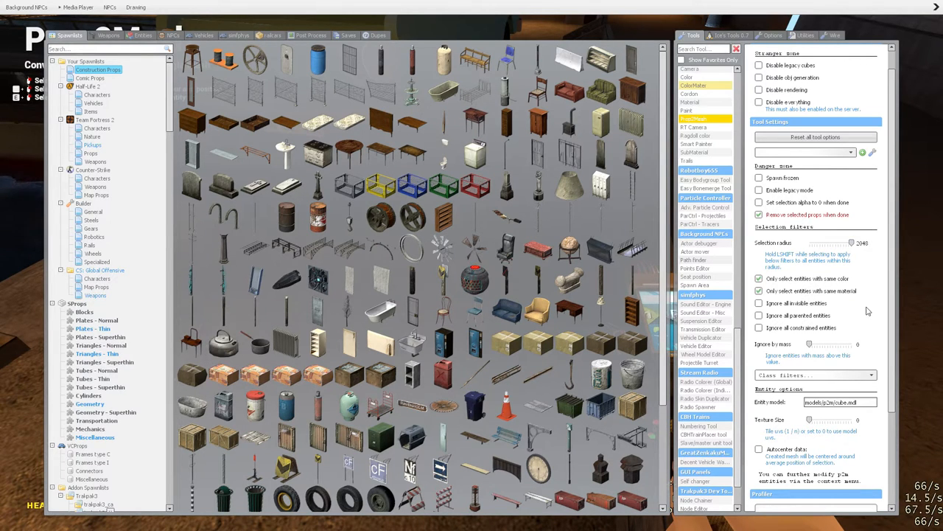
Scroll the Prop2Mesh options and open the Class filters list, with prop_physics still allowed
{"action": "scroll", "scroll_direction": "down", "scroll_amount": 3}
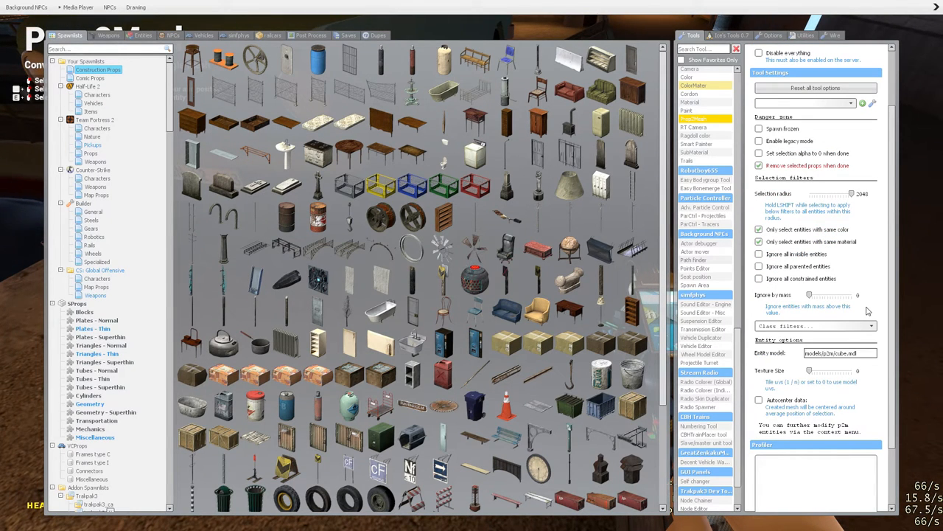
{"action": "left_click", "coordinate": [815, 326]}
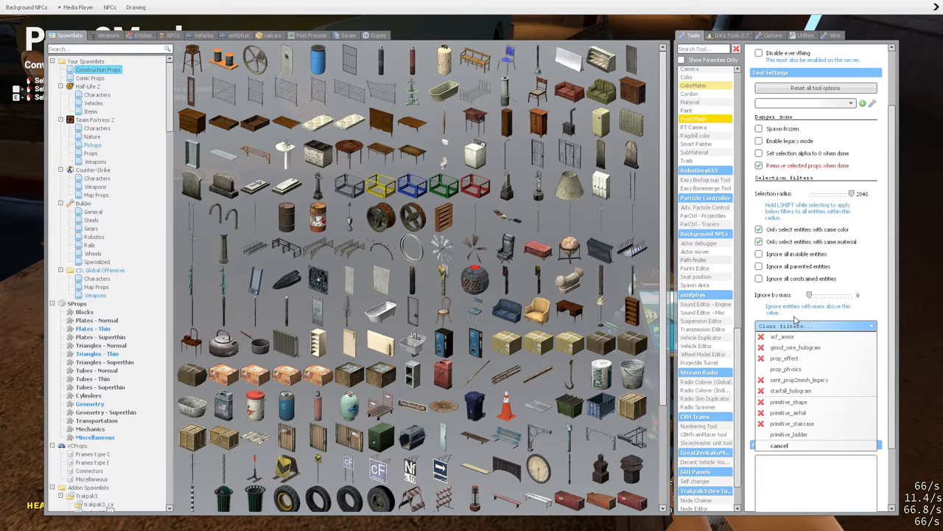
{"action": "mouse_move", "coordinate": [785, 347]}
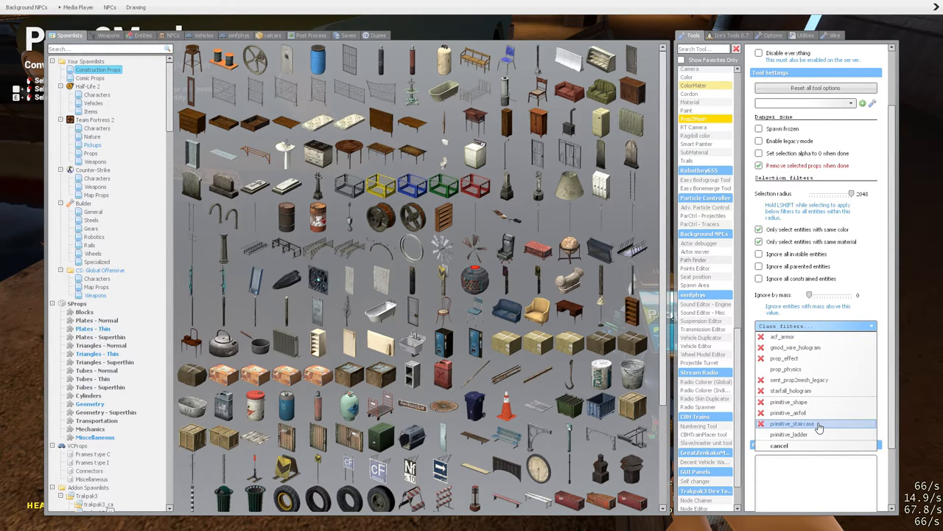
{"action": "mouse_move", "coordinate": [802, 328]}
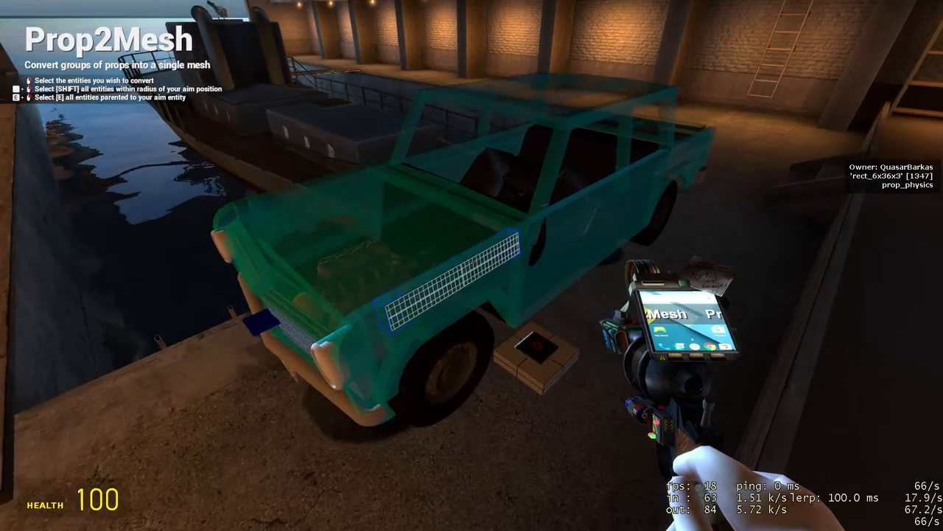
{"action": "mouse_move", "coordinate": [472, 266]}
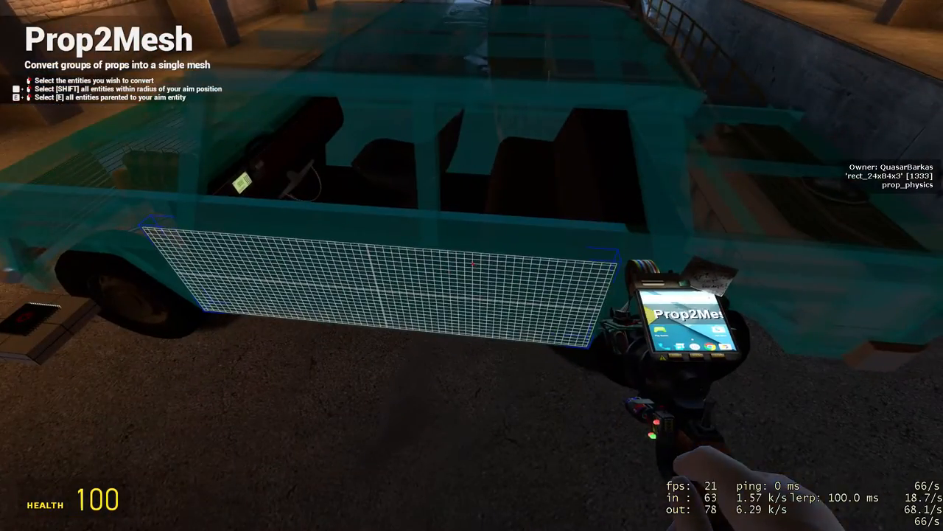
{"action": "mouse_move", "coordinate": [471, 266]}
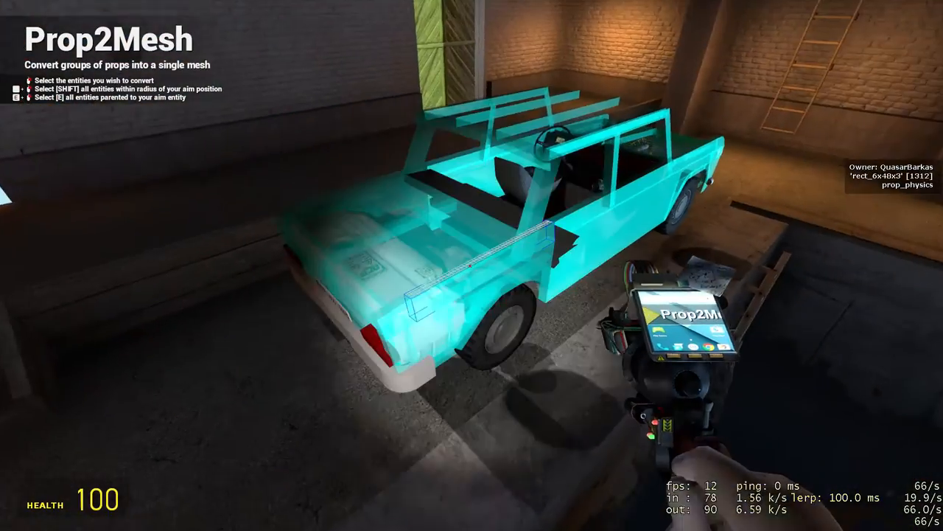
{"action": "mouse_move", "coordinate": [471, 265]}
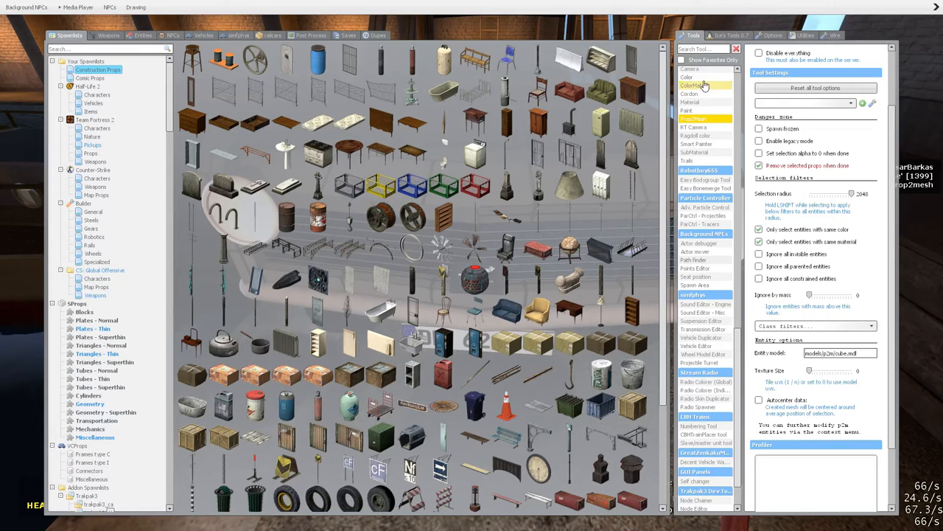
Convert the selected car body props into the teal Prop2Mesh entity, leaving wheels and engine separate
{"action": "left_click", "coordinate": [693, 85]}
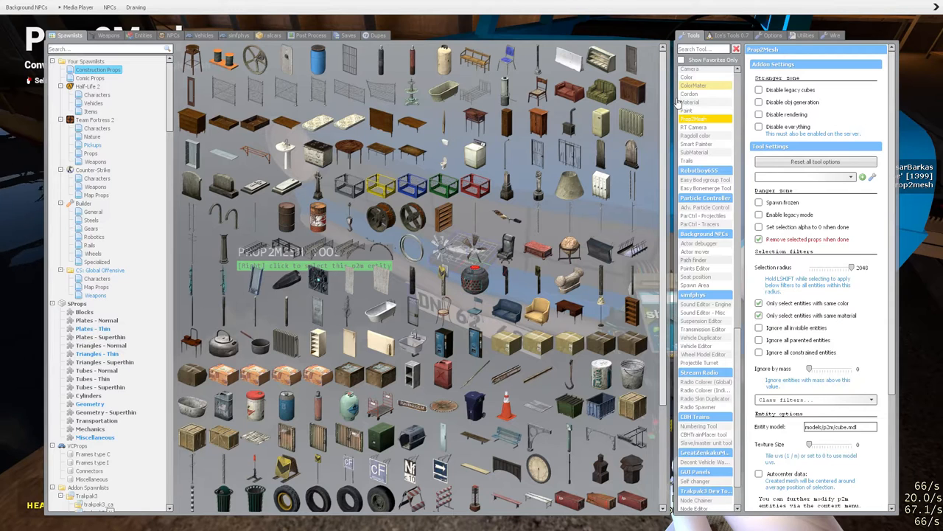
{"action": "left_click", "coordinate": [689, 102]}
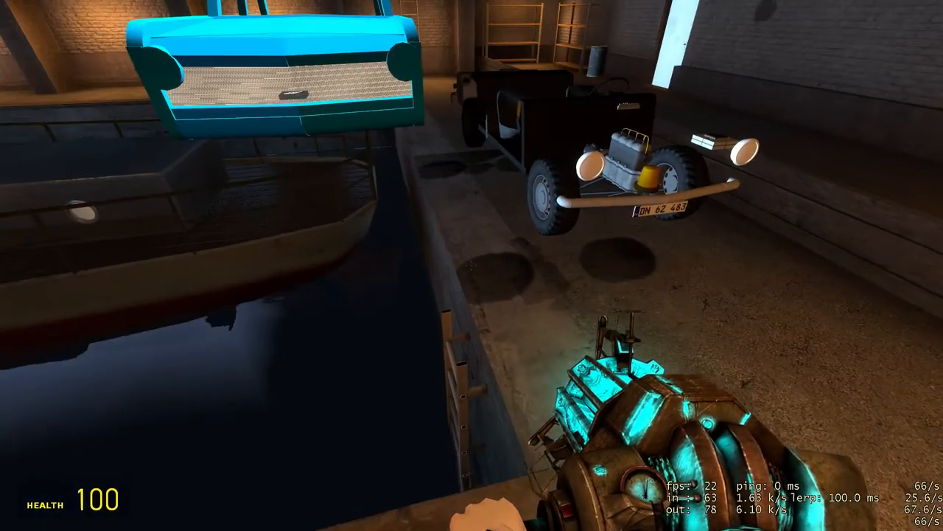
{"action": "mouse_move", "coordinate": [472, 265]}
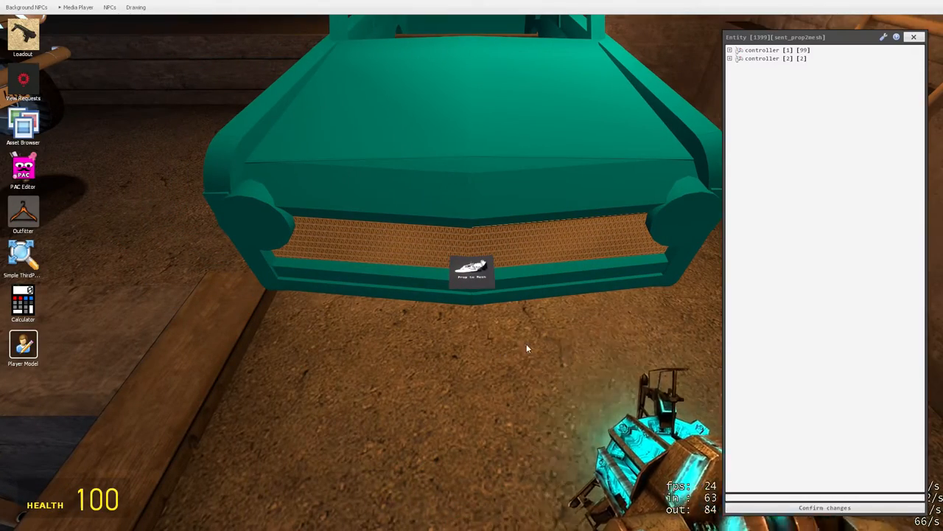
Expand both controllers' offset, scale and material settings and view controller 1's options menu
{"action": "left_click", "coordinate": [730, 58]}
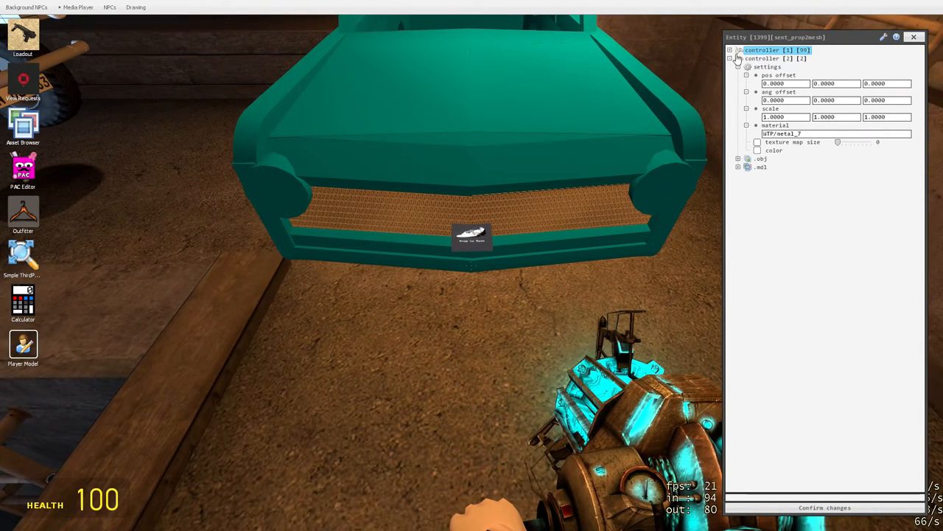
{"action": "left_click", "coordinate": [729, 50]}
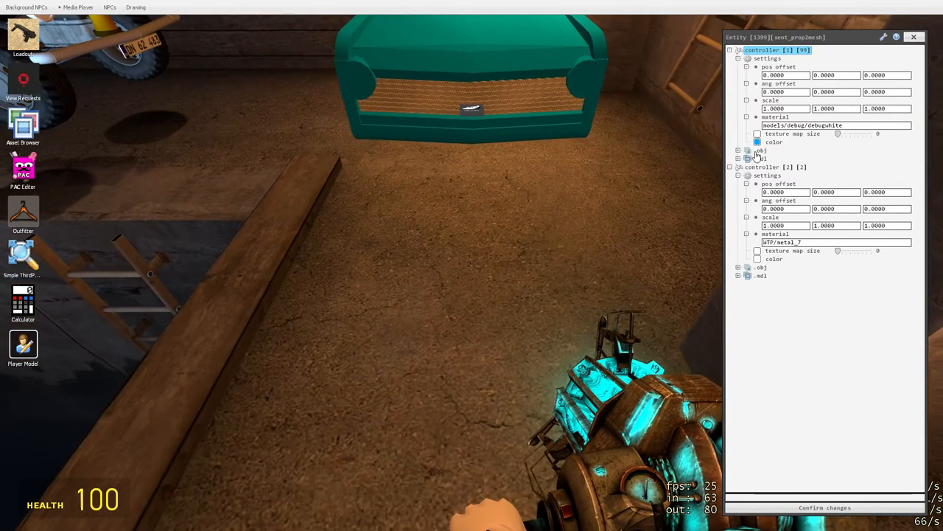
{"action": "right_click", "coordinate": [774, 49]}
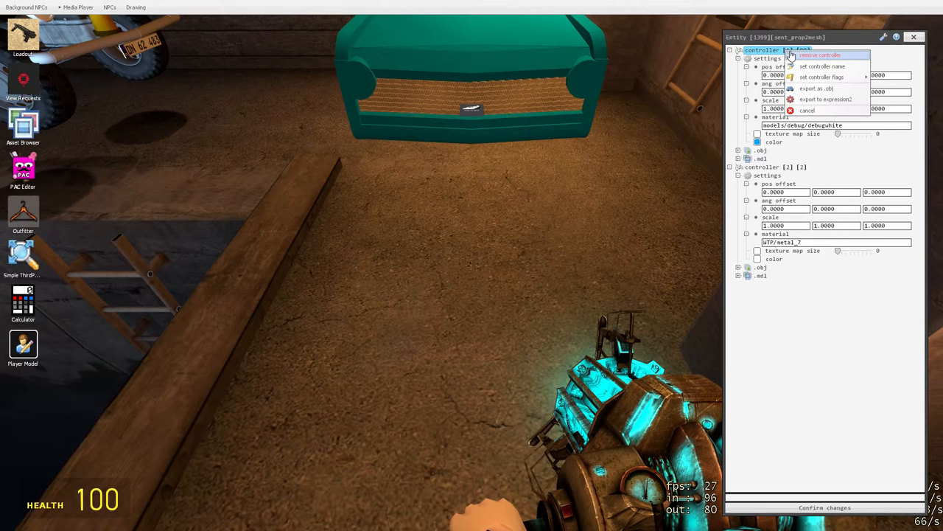
{"action": "mouse_move", "coordinate": [821, 76]}
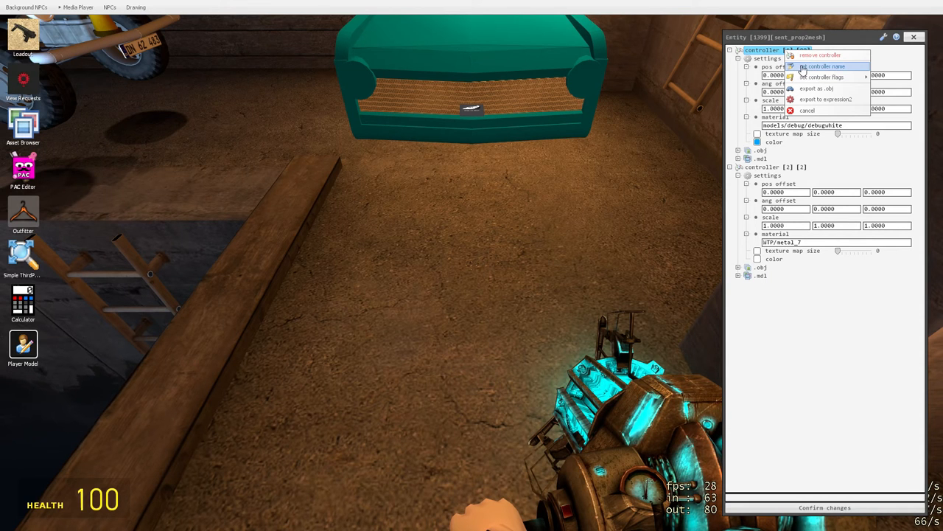
{"action": "mouse_move", "coordinate": [840, 99]}
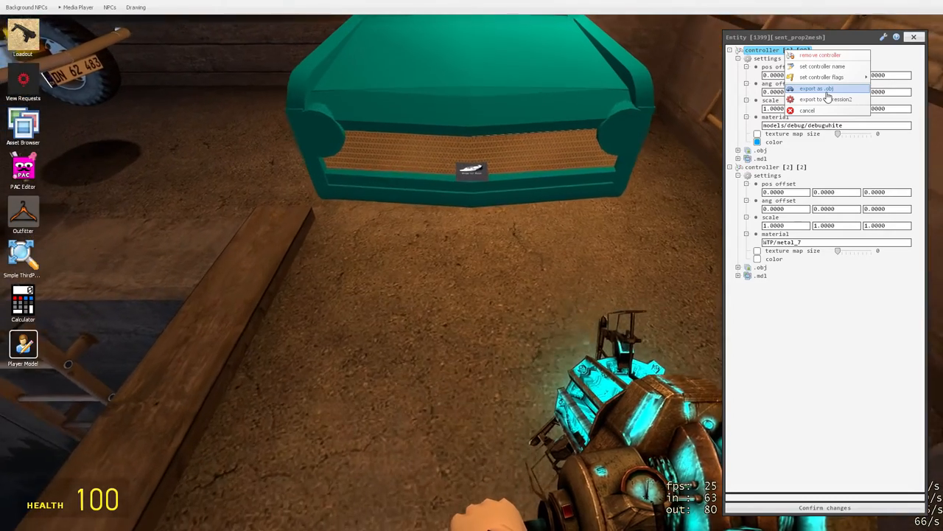
{"action": "mouse_move", "coordinate": [826, 99]}
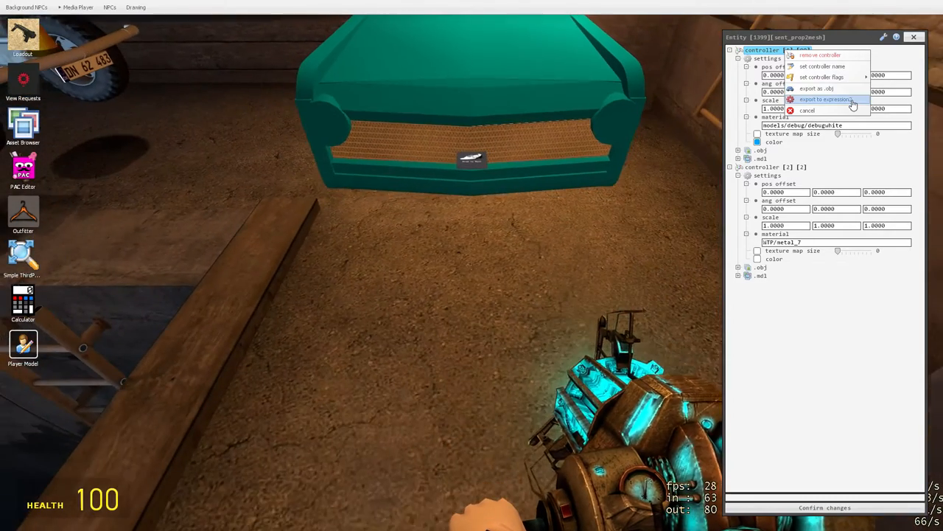
{"action": "mouse_move", "coordinate": [817, 88]}
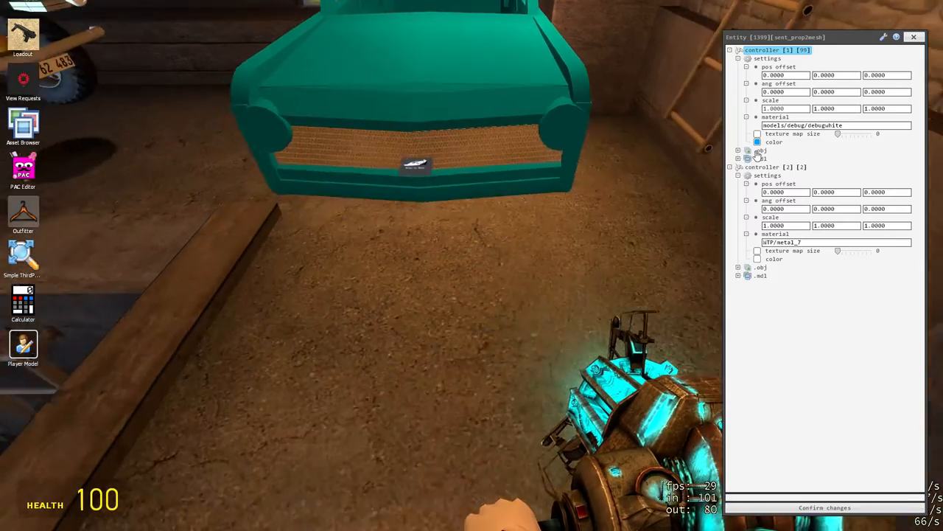
Expand controller 1's parts list, outline parts 12, 17 and 50, and view part 49's actions
{"action": "left_click", "coordinate": [739, 158]}
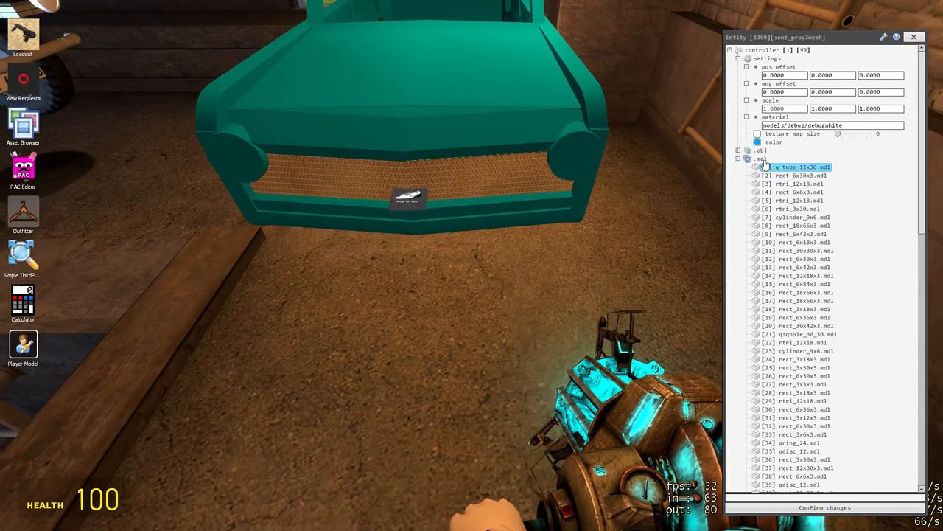
{"action": "left_click", "coordinate": [800, 233]}
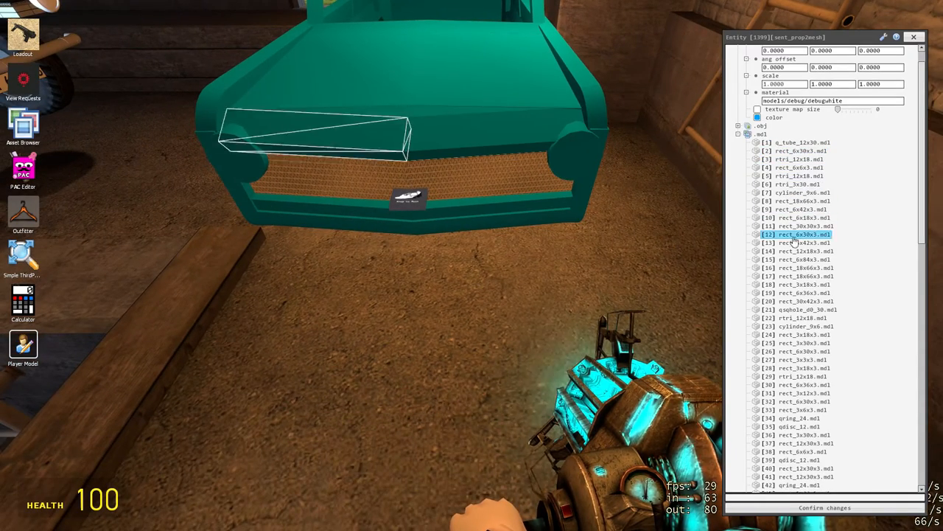
{"action": "left_click", "coordinate": [796, 276]}
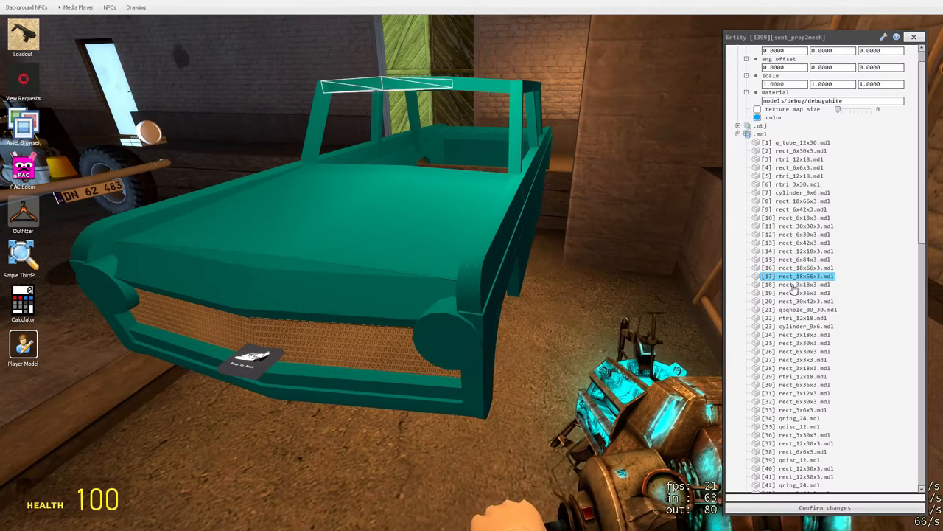
{"action": "left_click", "coordinate": [799, 378]}
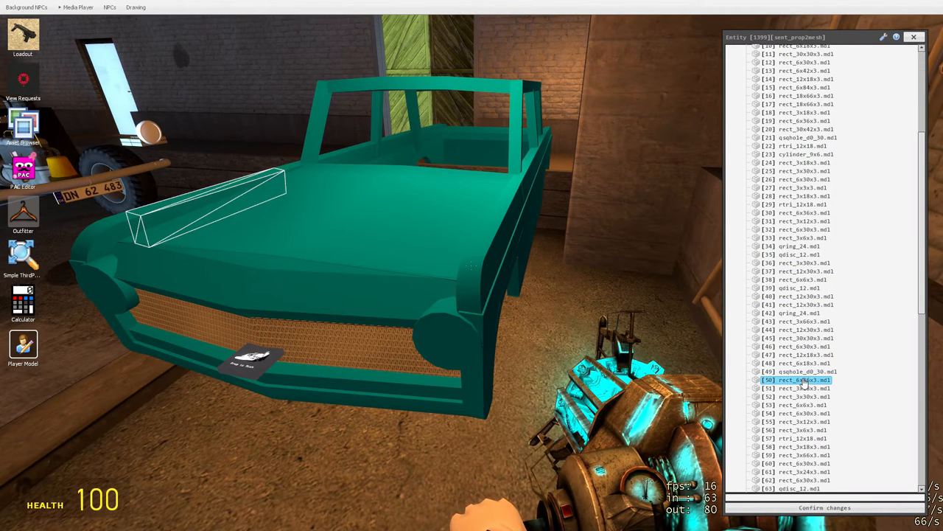
{"action": "right_click", "coordinate": [800, 380]}
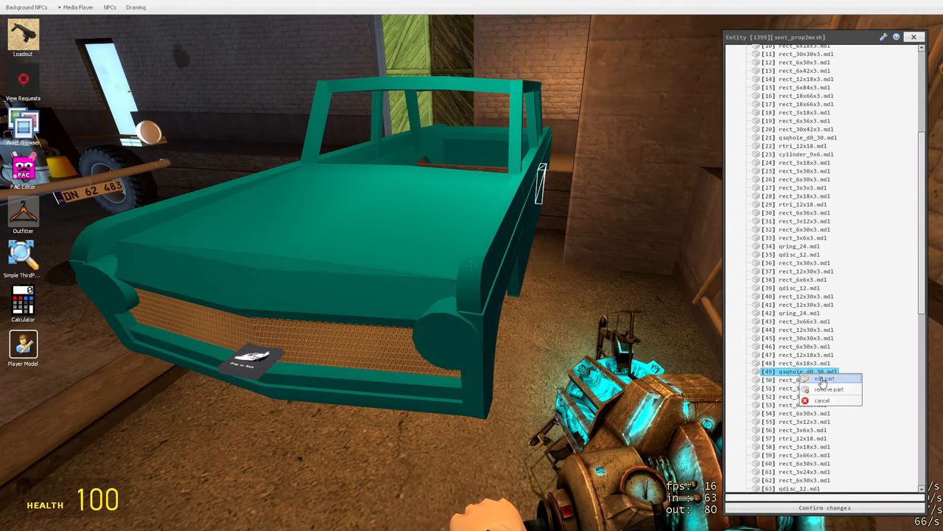
{"action": "left_click", "coordinate": [818, 379]}
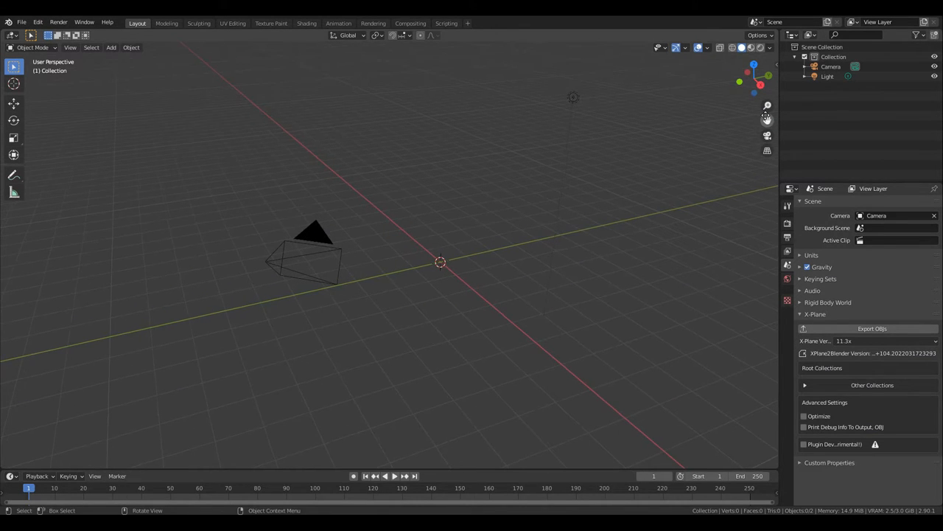
{"action": "mouse_move", "coordinate": [767, 118]}
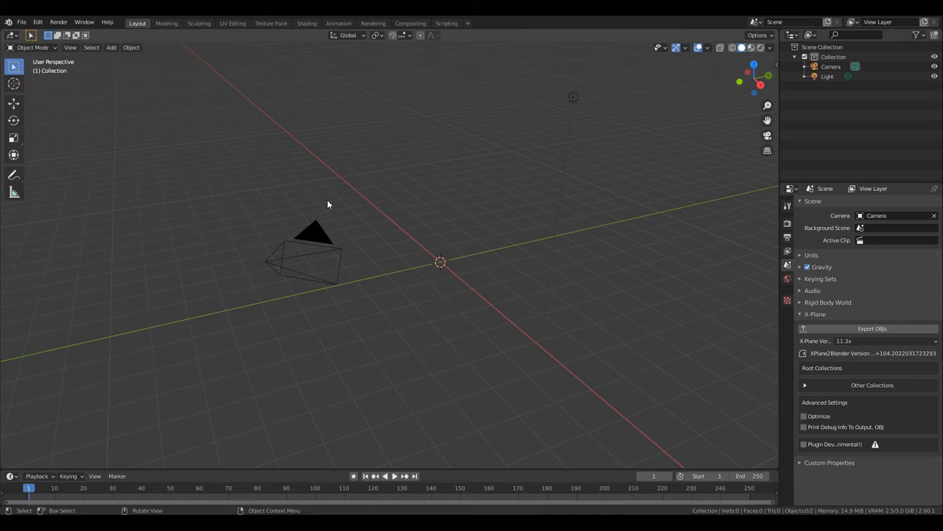
{"action": "mouse_move", "coordinate": [170, 133]}
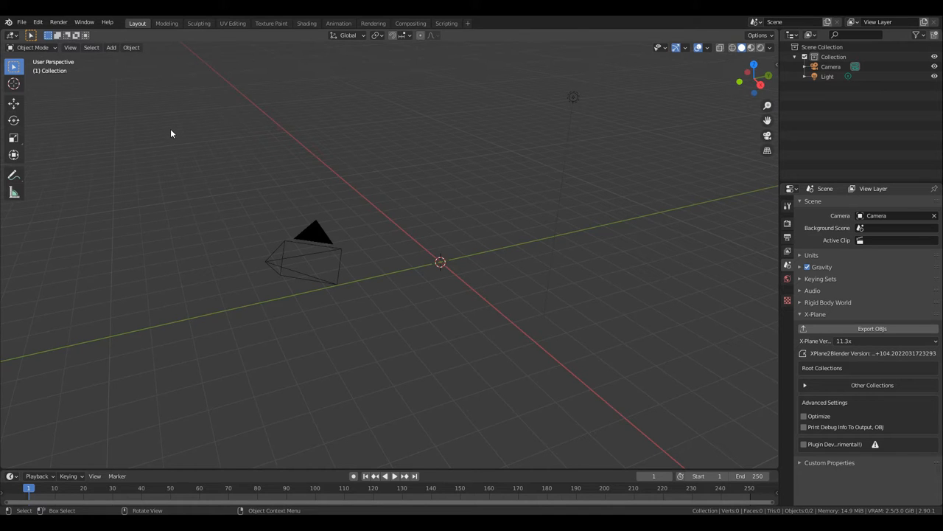
Import the gorilla model into Blender as a Collada (.dae) file
{"action": "left_click", "coordinate": [22, 22]}
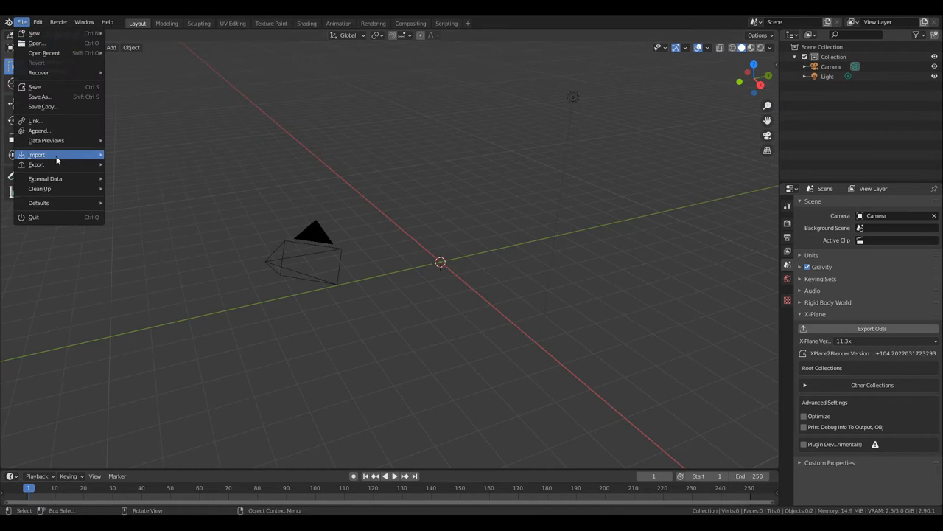
{"action": "left_click", "coordinate": [36, 154]}
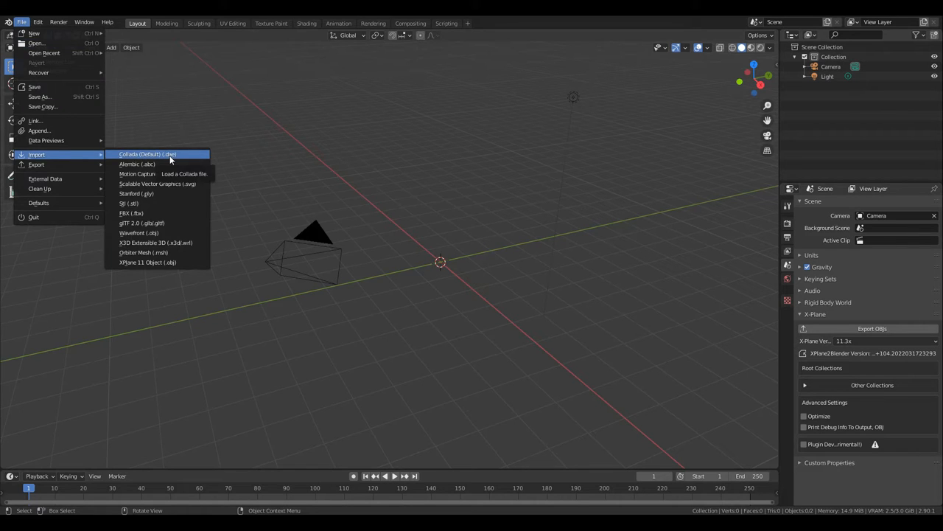
{"action": "left_click", "coordinate": [148, 154]}
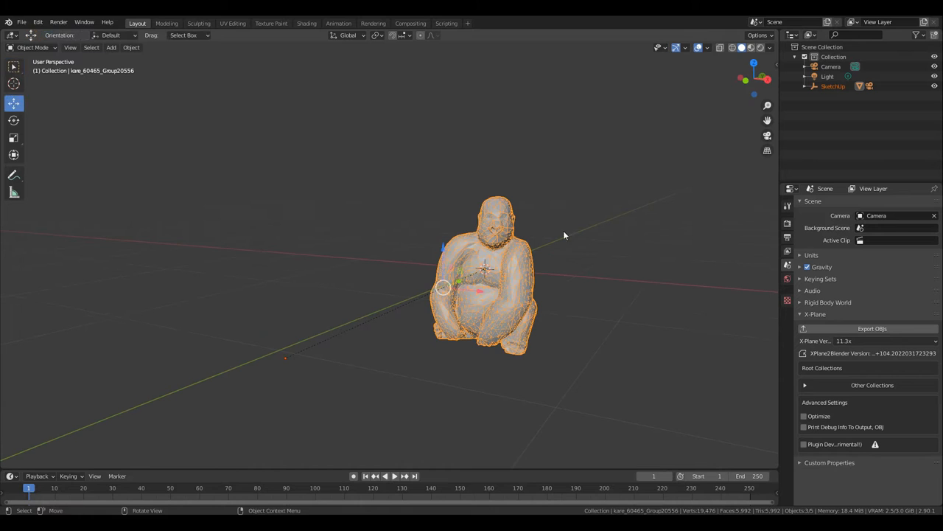
Raise the gorilla along the Z axis and export it as a Wavefront OBJ
{"action": "left_click_drag", "start_coordinate": [564, 236], "coordinate": [460, 262]}
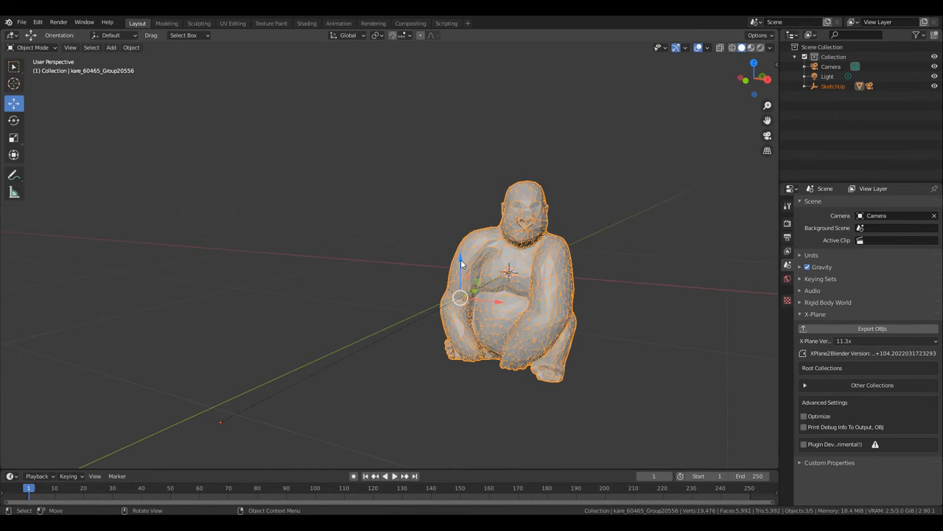
{"action": "key", "text": "g"}
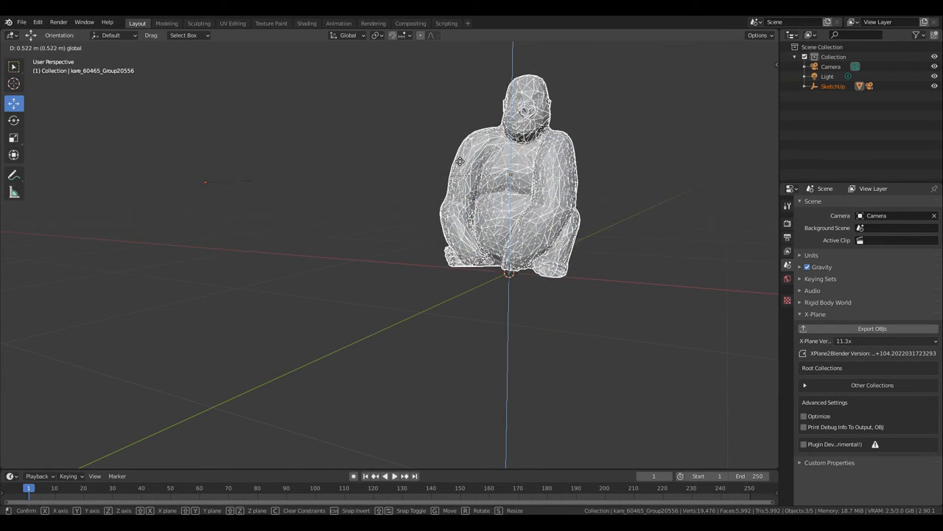
{"action": "left_click", "coordinate": [21, 21]}
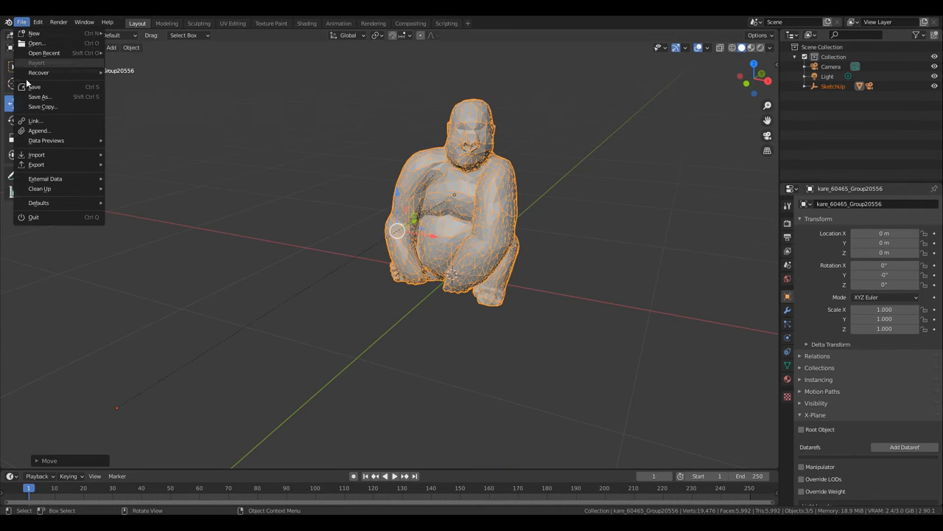
{"action": "left_click", "coordinate": [36, 164]}
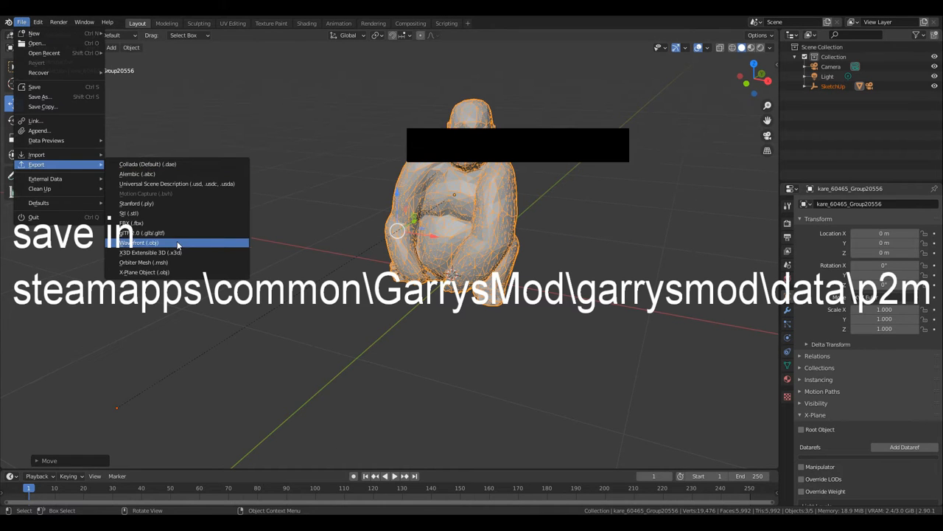
{"action": "left_click", "coordinate": [140, 243]}
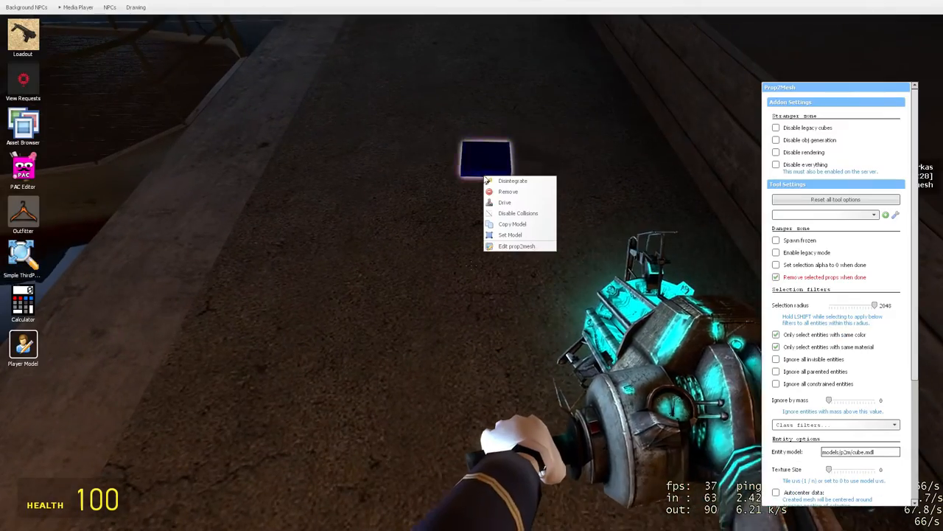
Attach bazzathemonkeynew1.obj to the controller through the .obj file browser
{"action": "left_click", "coordinate": [516, 246]}
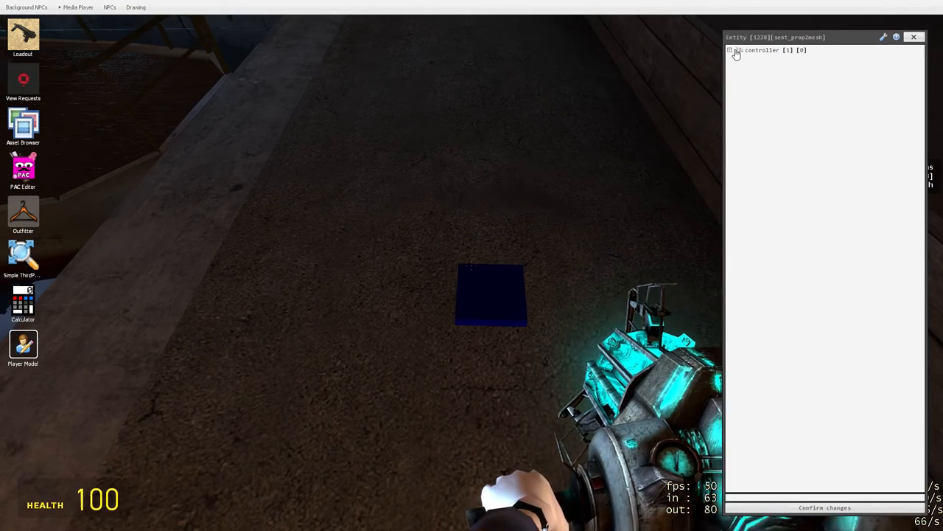
{"action": "left_click", "coordinate": [730, 51]}
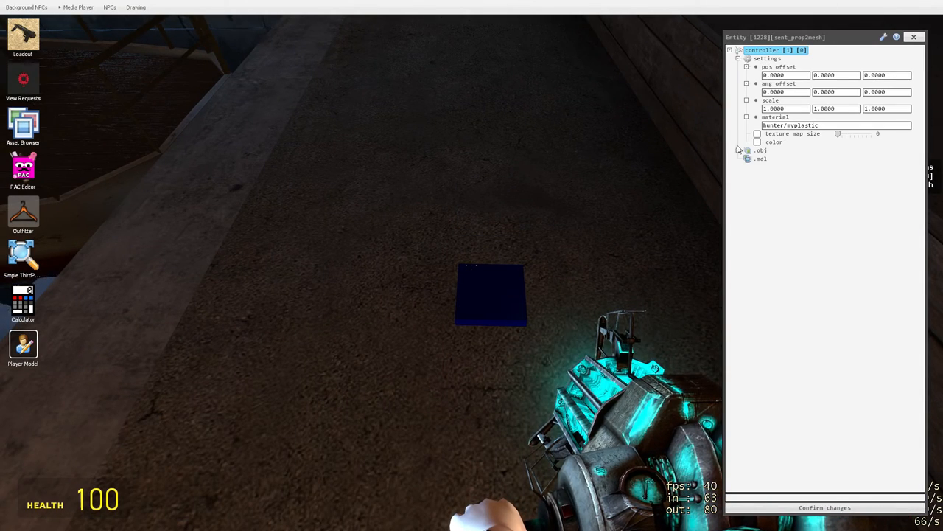
{"action": "left_click", "coordinate": [747, 149]}
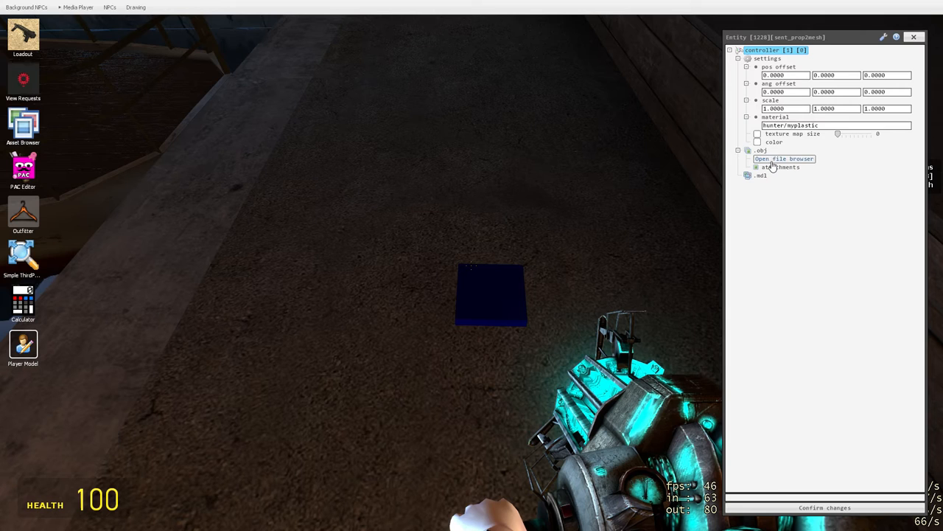
{"action": "left_click", "coordinate": [783, 158]}
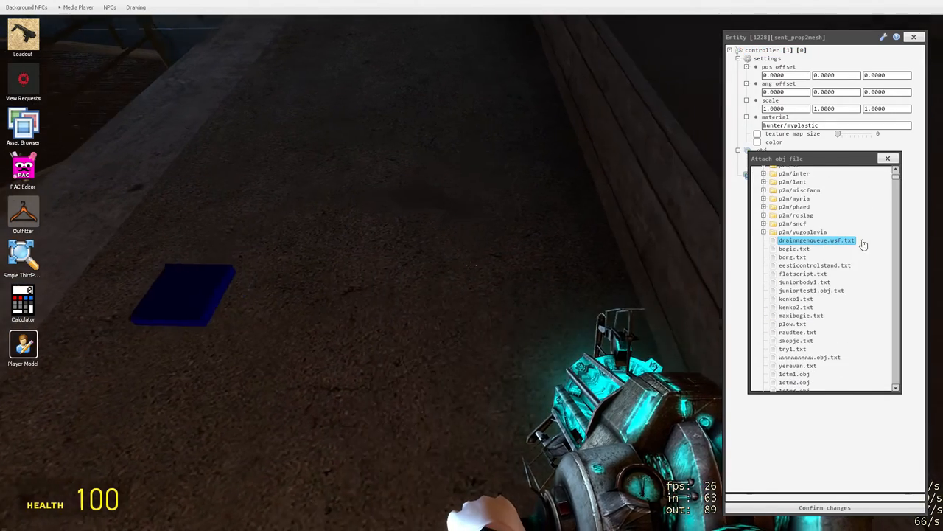
{"action": "scroll", "scroll_direction": "up", "scroll_amount": 3}
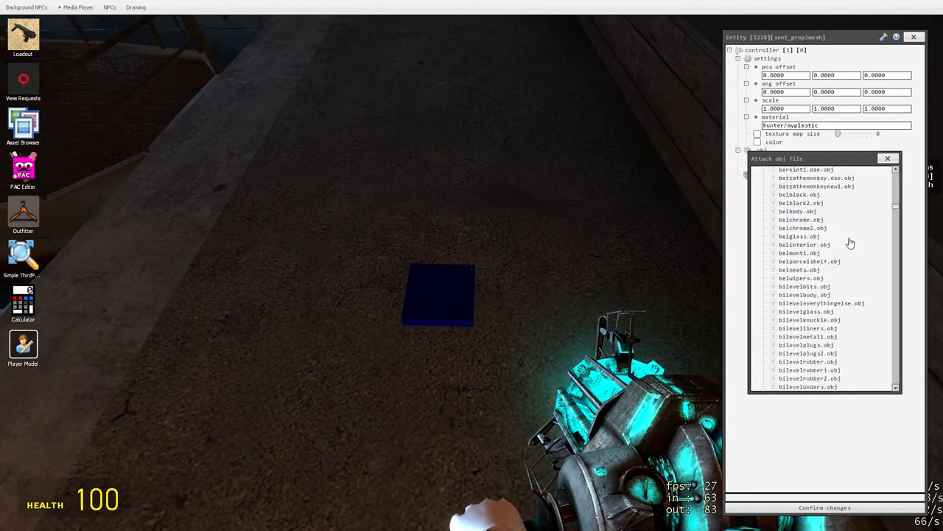
{"action": "left_click", "coordinate": [803, 277]}
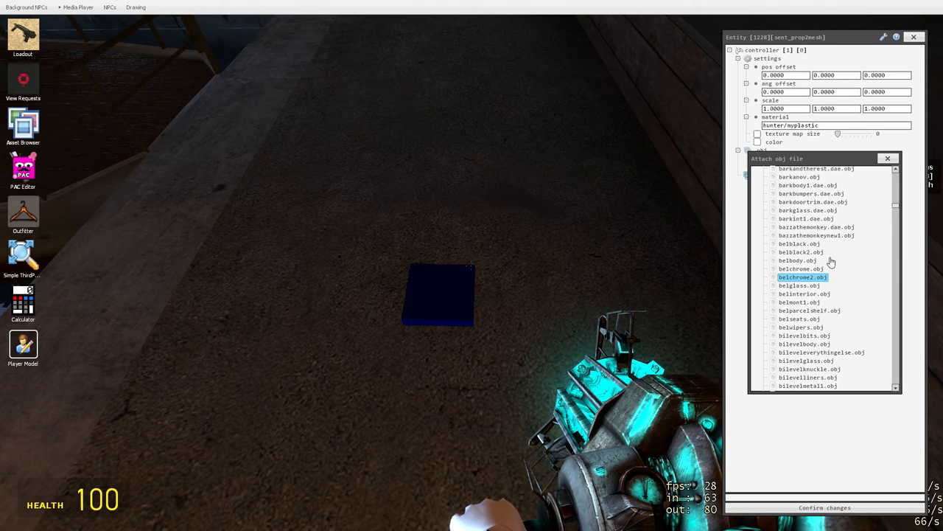
{"action": "left_click", "coordinate": [817, 235]}
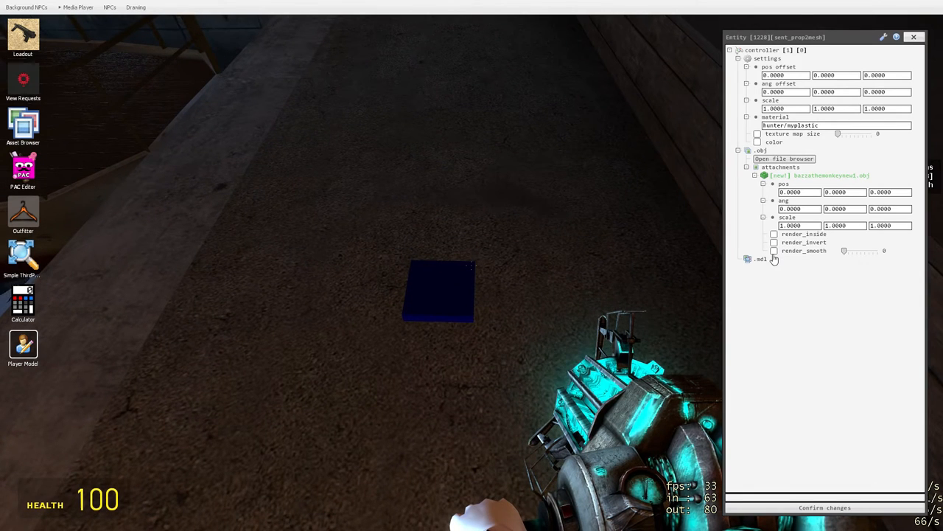
{"action": "mouse_move", "coordinate": [873, 261]}
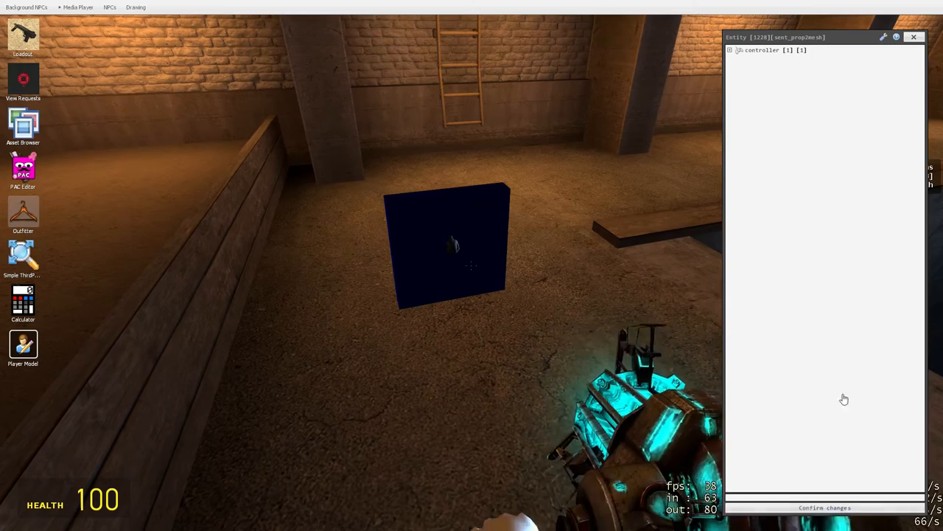
Expand the controller node to reach its scale fields
{"action": "left_click", "coordinate": [745, 50]}
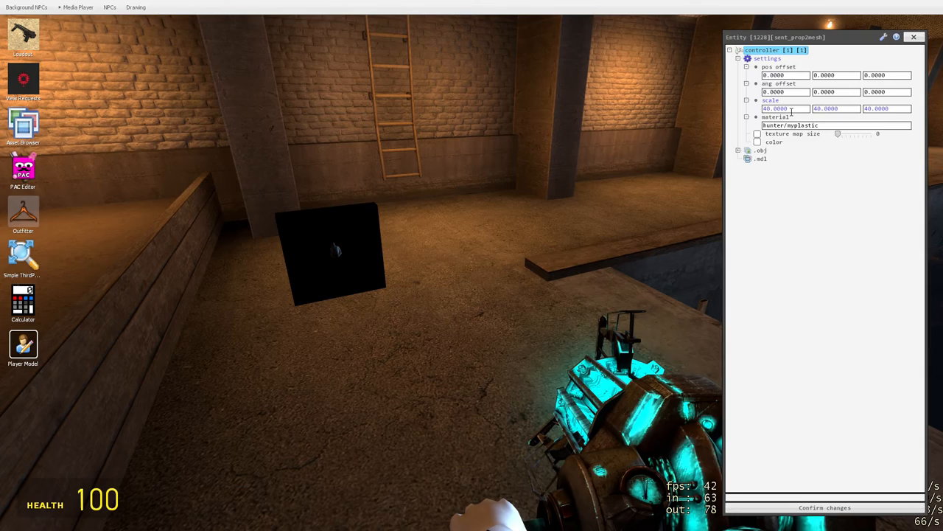
{"action": "mouse_move", "coordinate": [806, 167]}
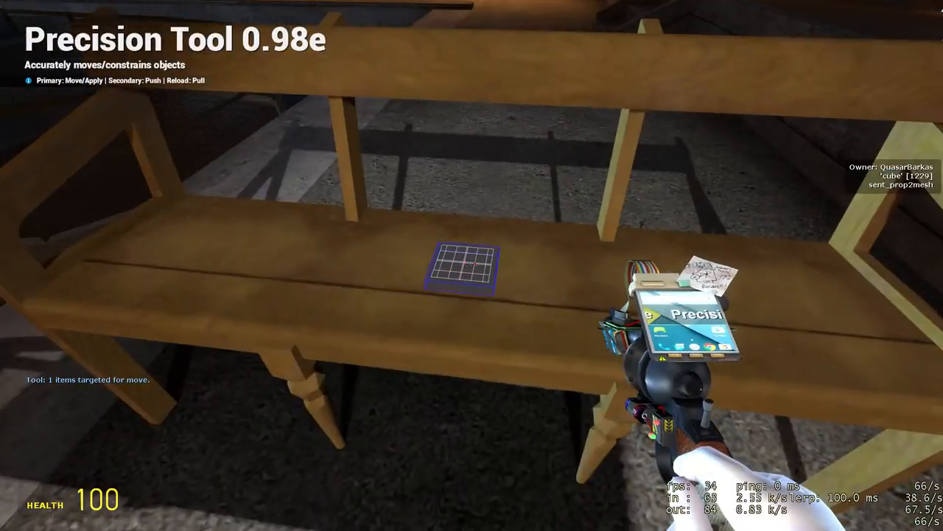
Switch to the Prop2Mesh tool with the small p2m cube resting on the bench
{"action": "key", "text": "q"}
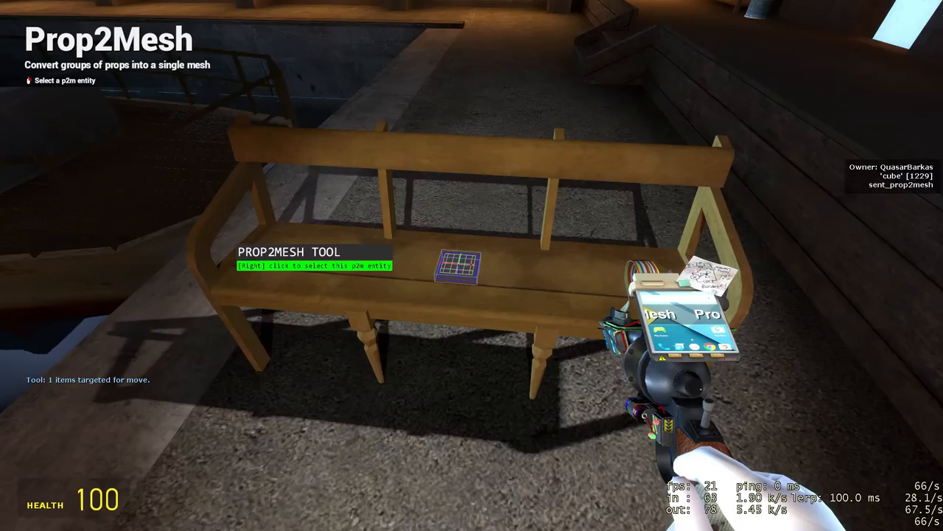
Export the bench entity's Prop2Mesh controller as an OBJ, named bench1.txt
{"action": "right_click", "coordinate": [471, 265]}
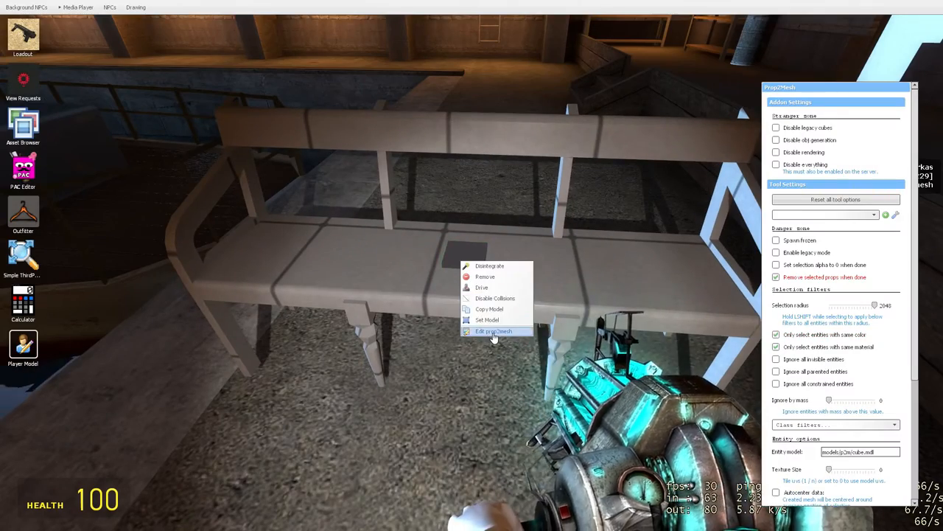
{"action": "left_click", "coordinate": [494, 330]}
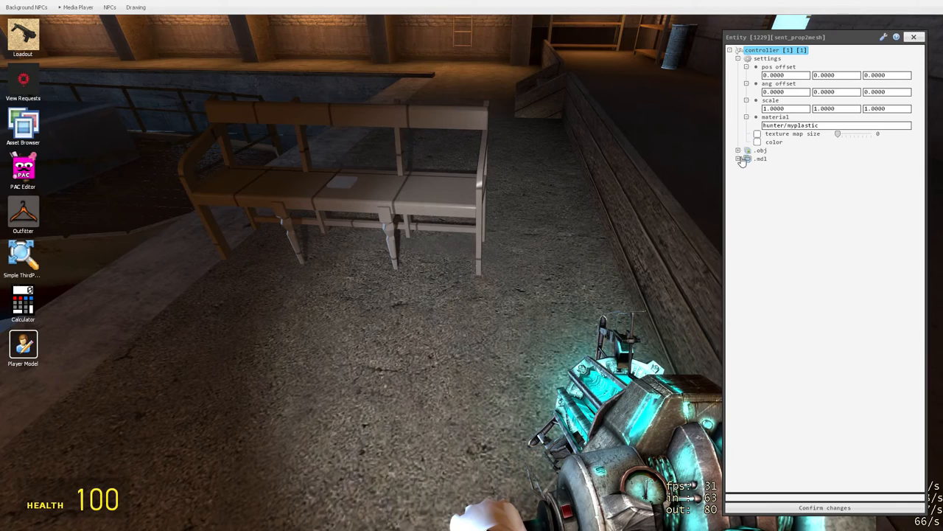
{"action": "right_click", "coordinate": [767, 50]}
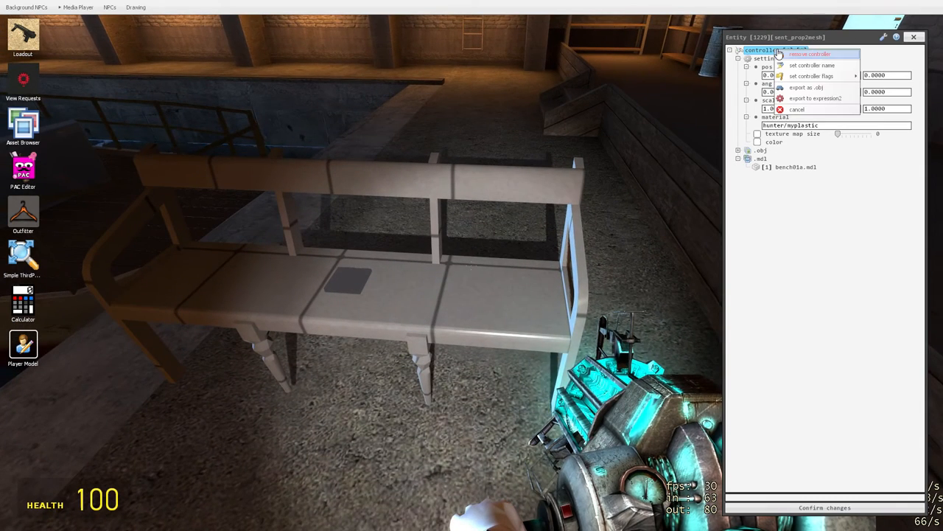
{"action": "mouse_move", "coordinate": [806, 88]}
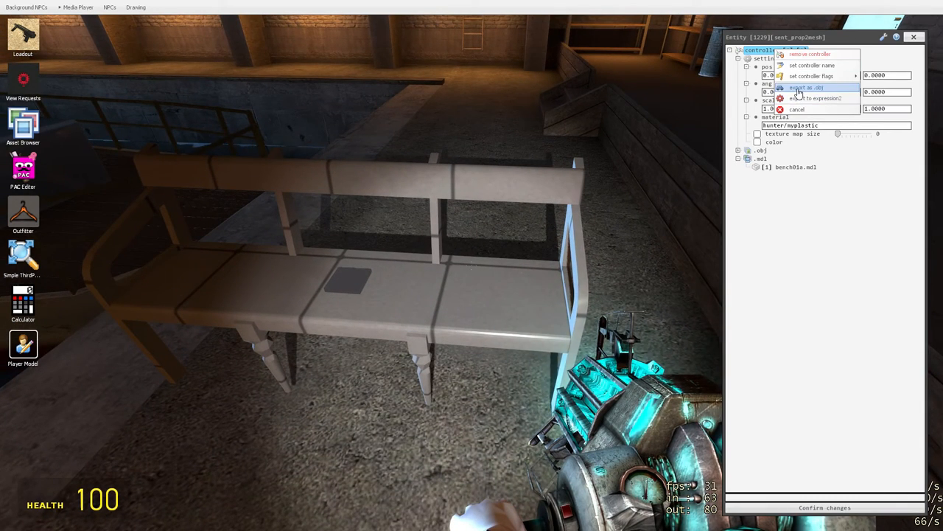
{"action": "left_click", "coordinate": [804, 88]}
{"action": "type", "text": "bench1.txt"}
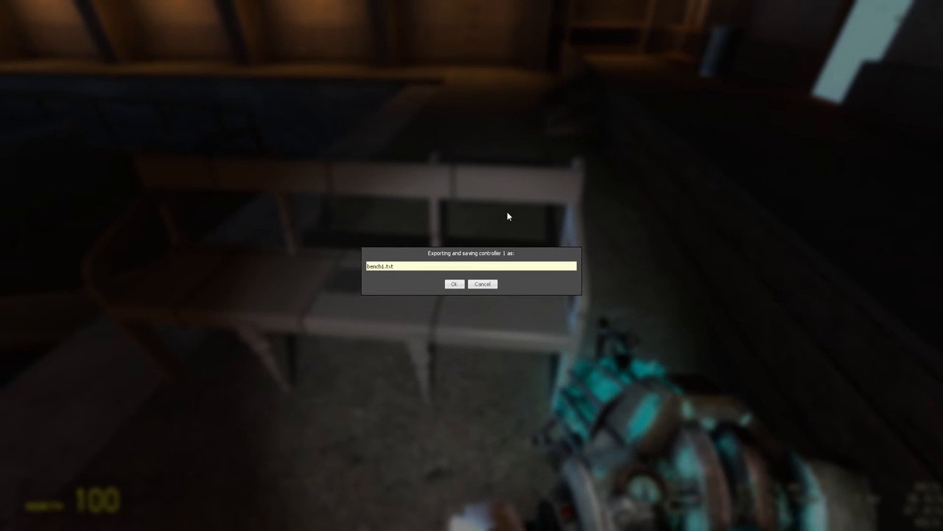
Confirm the bench1 export and open bench1.txt in Notepad to resave it as bench1.obj
{"action": "left_click", "coordinate": [454, 283]}
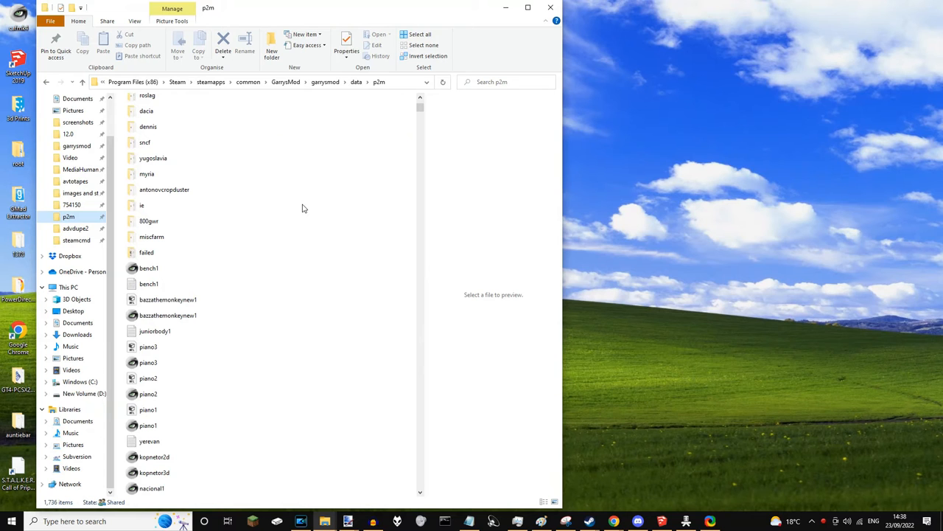
{"action": "left_click", "coordinate": [148, 284]}
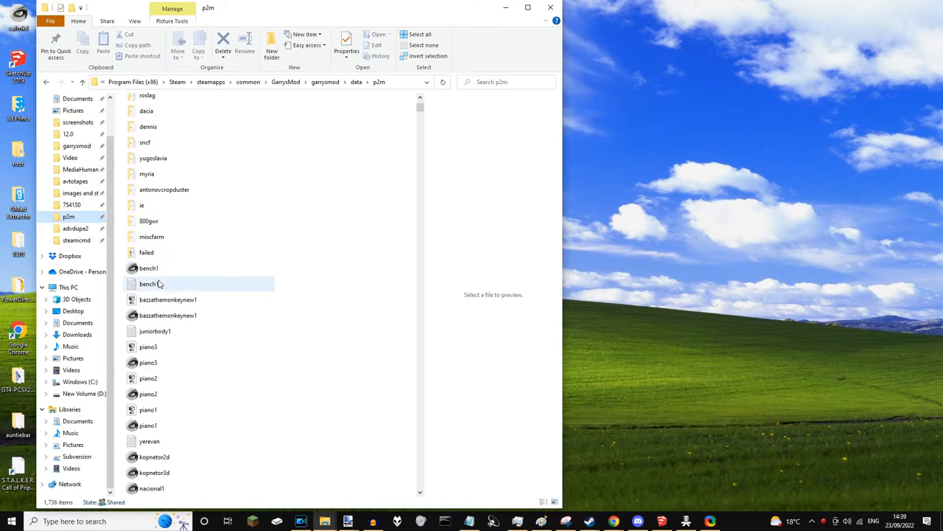
{"action": "mouse_move", "coordinate": [149, 283]}
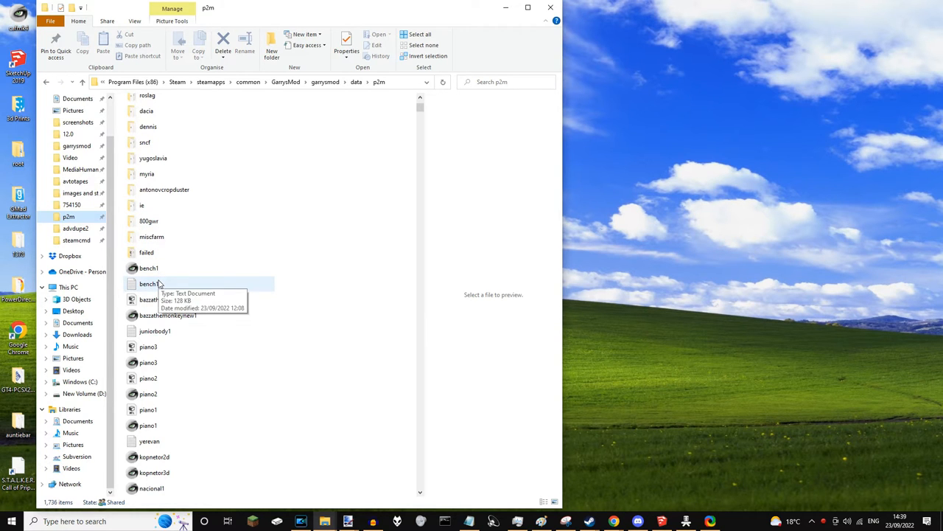
{"action": "double_click", "coordinate": [148, 283]}
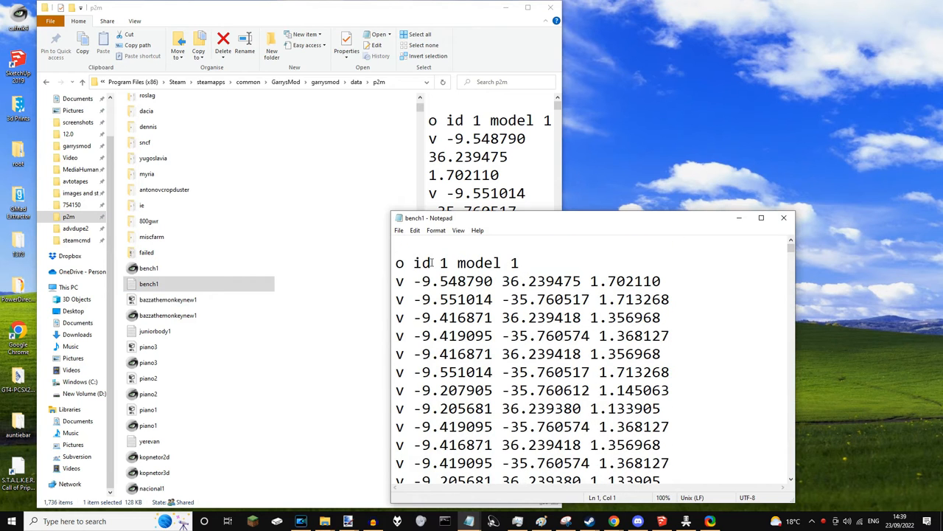
{"action": "left_click", "coordinate": [399, 230]}
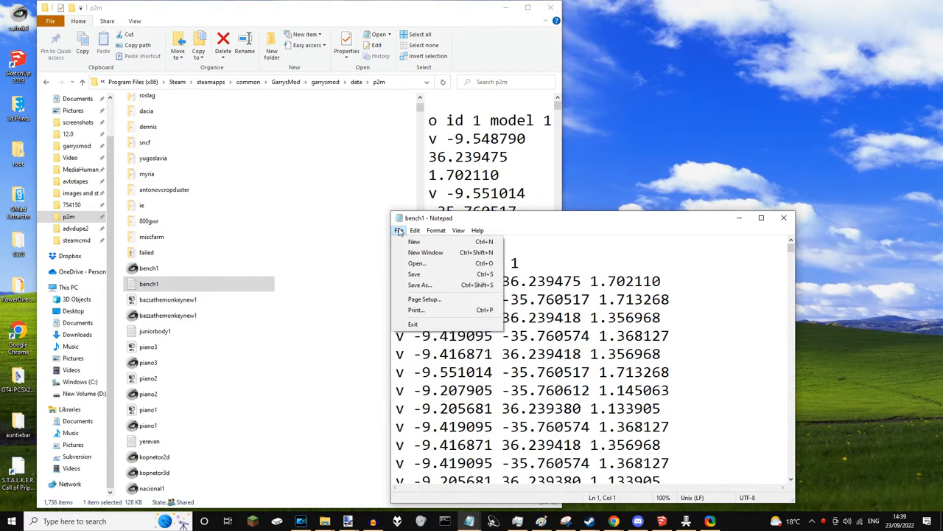
{"action": "mouse_move", "coordinate": [419, 285]}
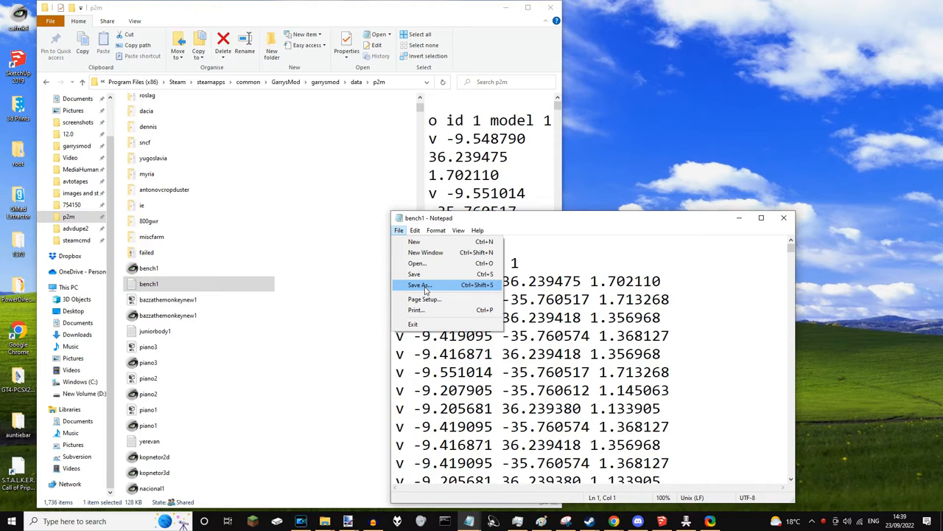
{"action": "mouse_move", "coordinate": [434, 290]}
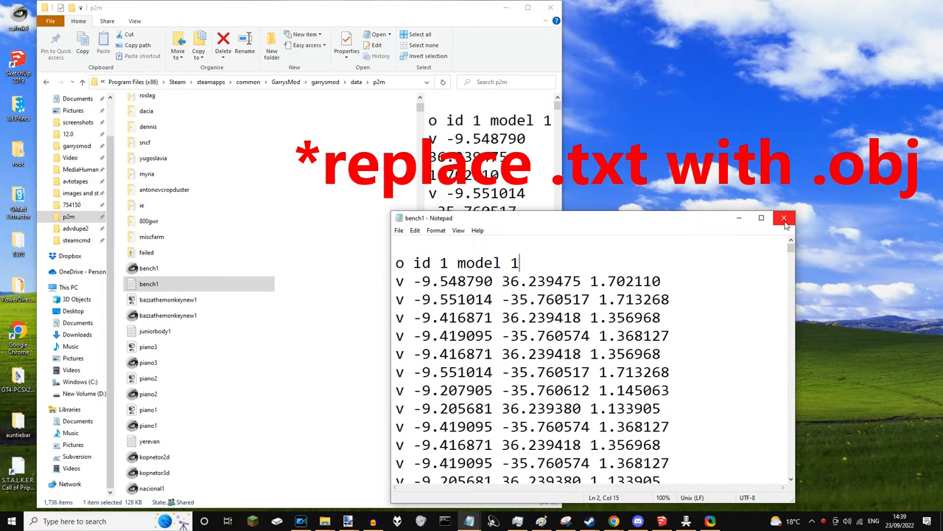
Open bench1.obj in MeshLab and orbit to inspect the bench mesh
{"action": "left_click", "coordinate": [783, 218]}
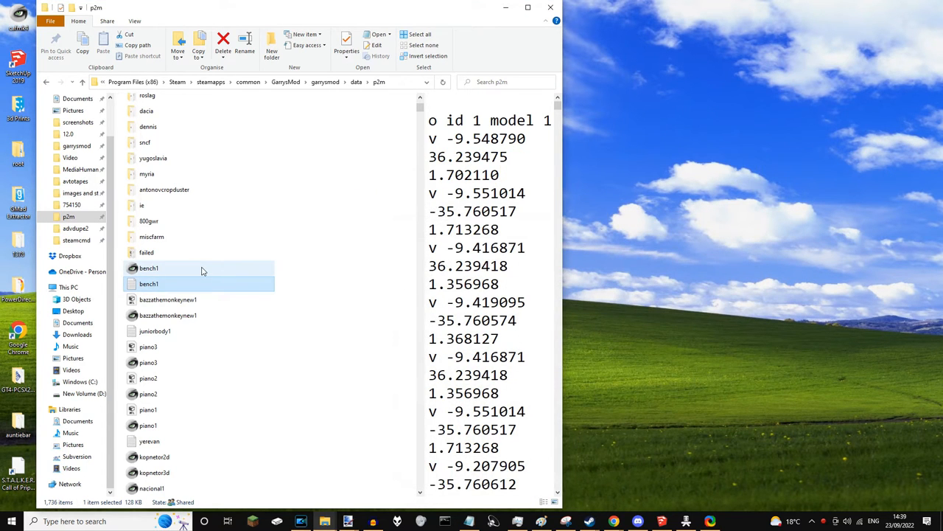
{"action": "double_click", "coordinate": [148, 267]}
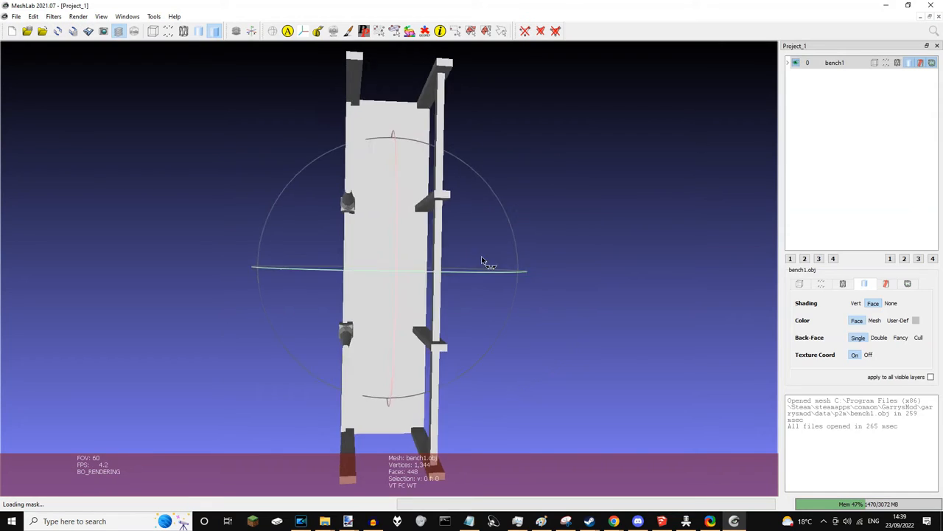
{"action": "left_click_drag", "start_coordinate": [482, 260], "coordinate": [511, 161]}
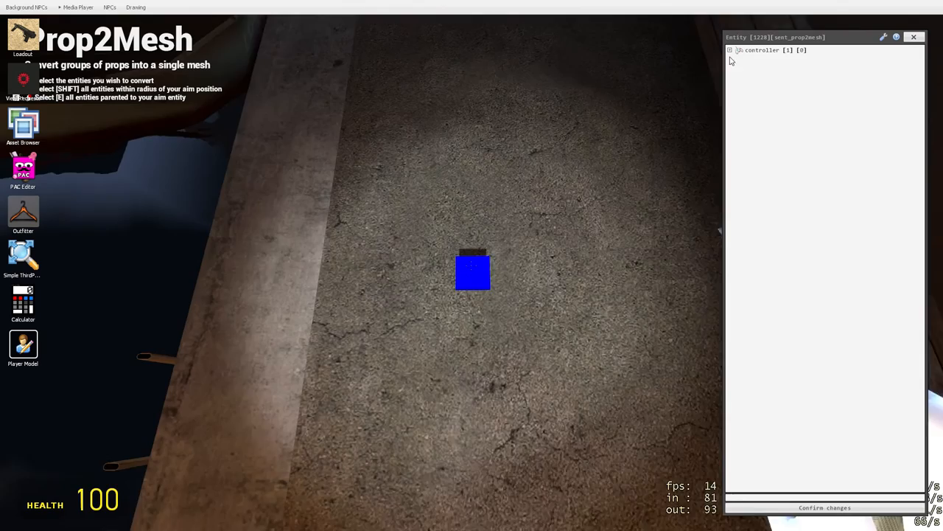
Expand the cube controller's OBJ section in the entity editor and browse for an OBJ file
{"action": "left_click", "coordinate": [730, 50]}
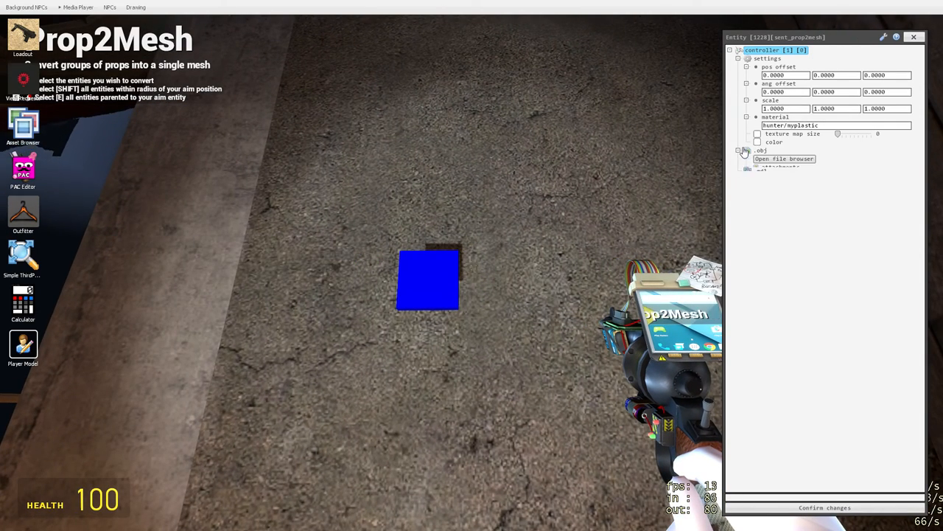
{"action": "left_click", "coordinate": [739, 150]}
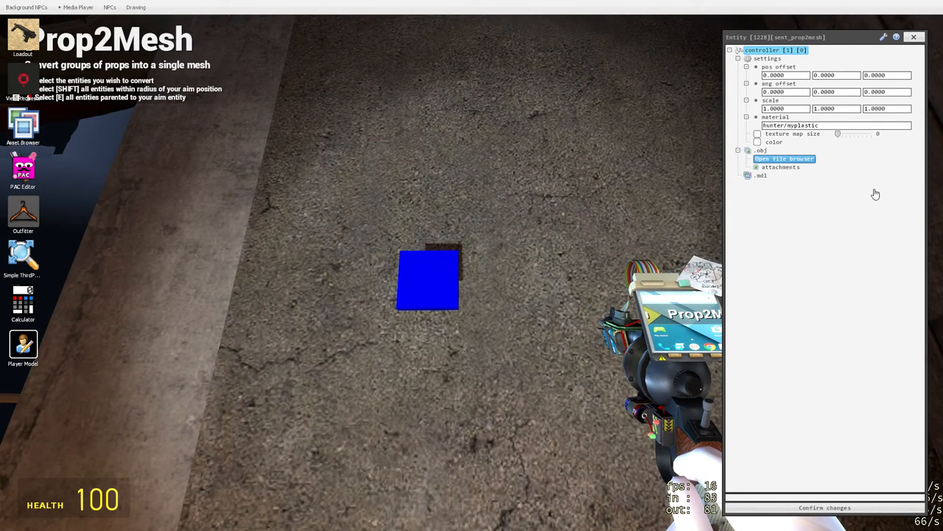
{"action": "left_click", "coordinate": [784, 159]}
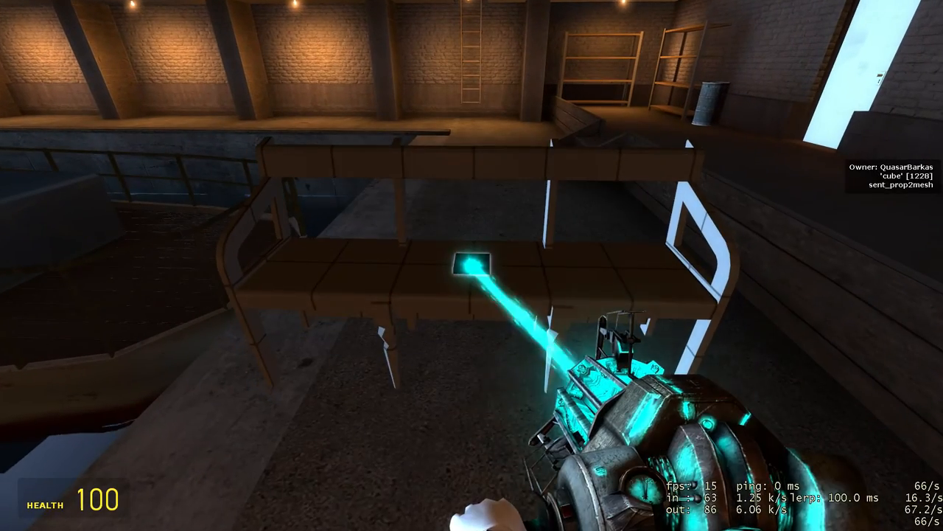
{"action": "mouse_move", "coordinate": [472, 265]}
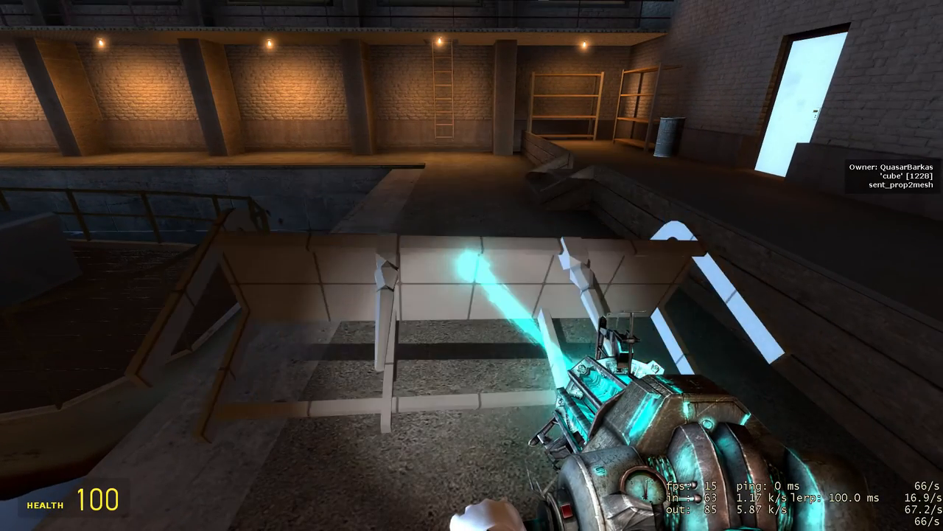